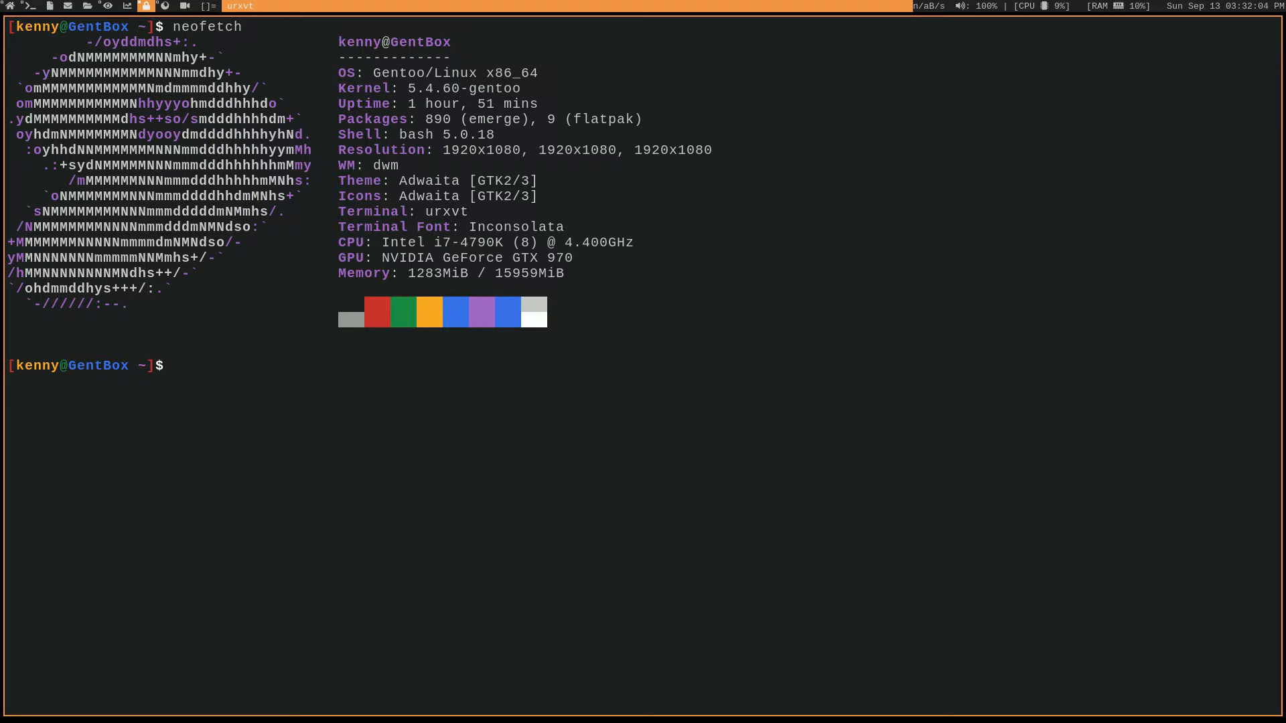
mouse_move(818, 4)
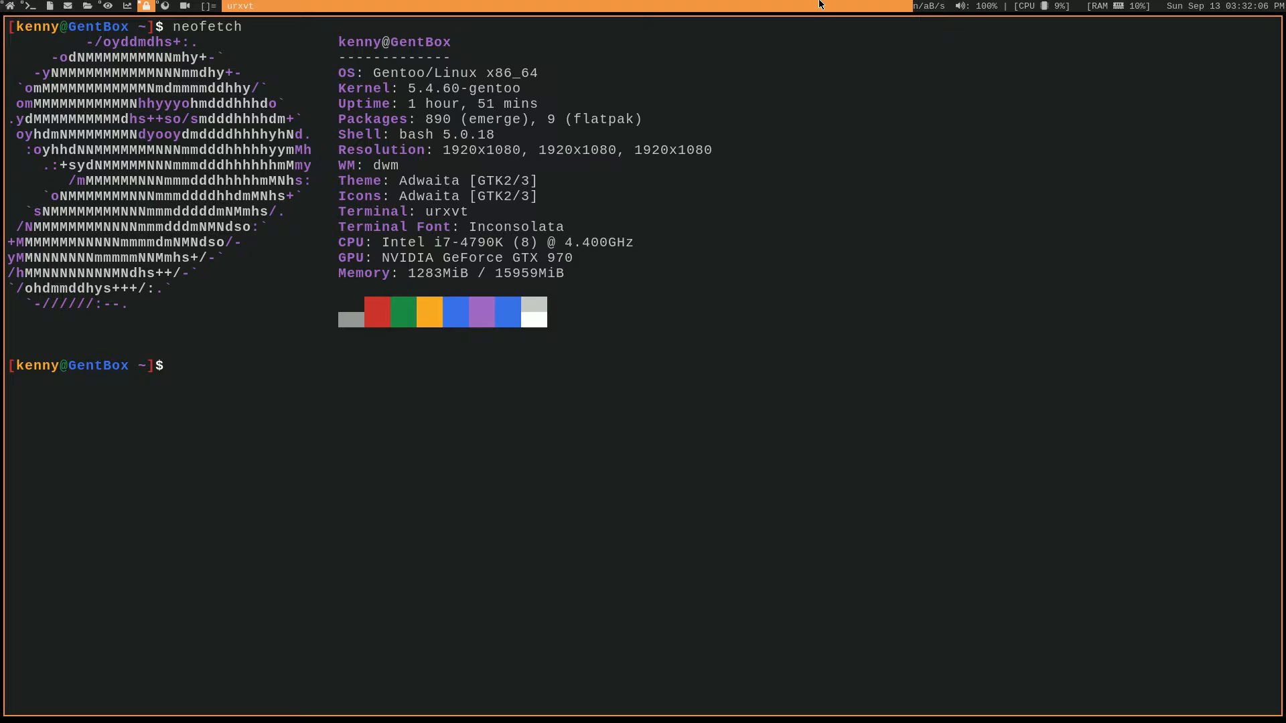
mouse_move(438, 114)
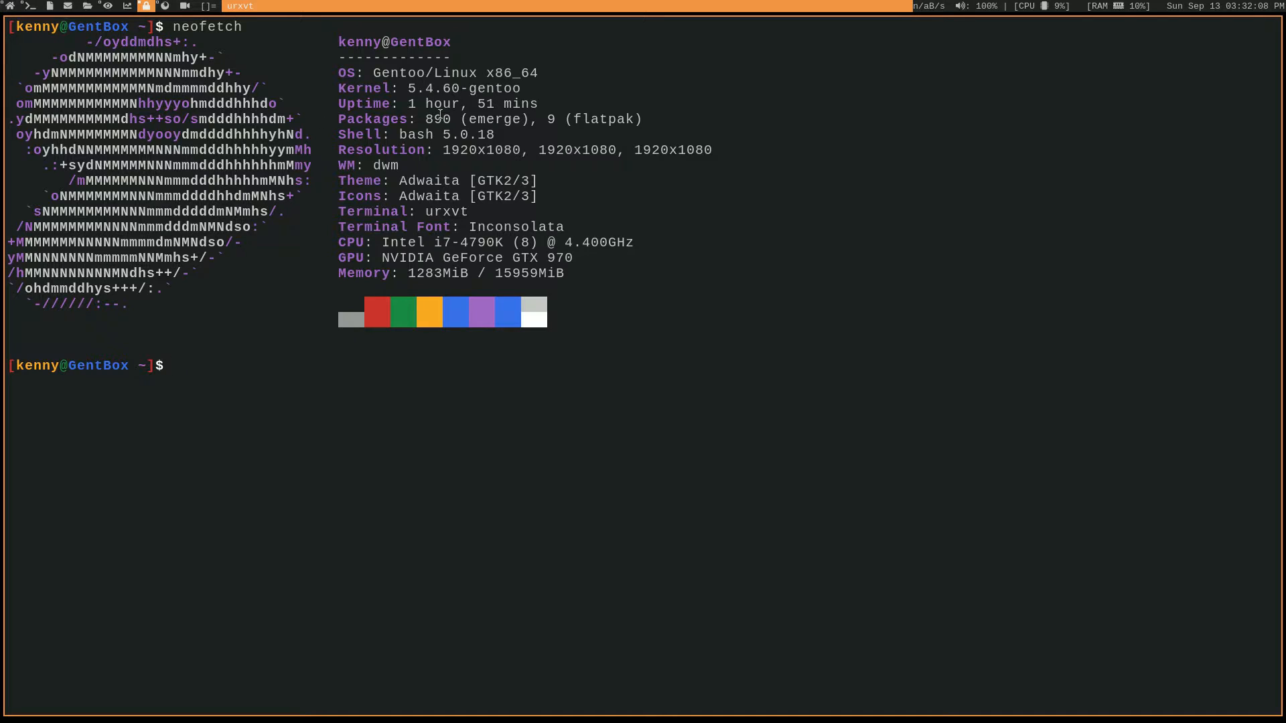
mouse_move(442, 114)
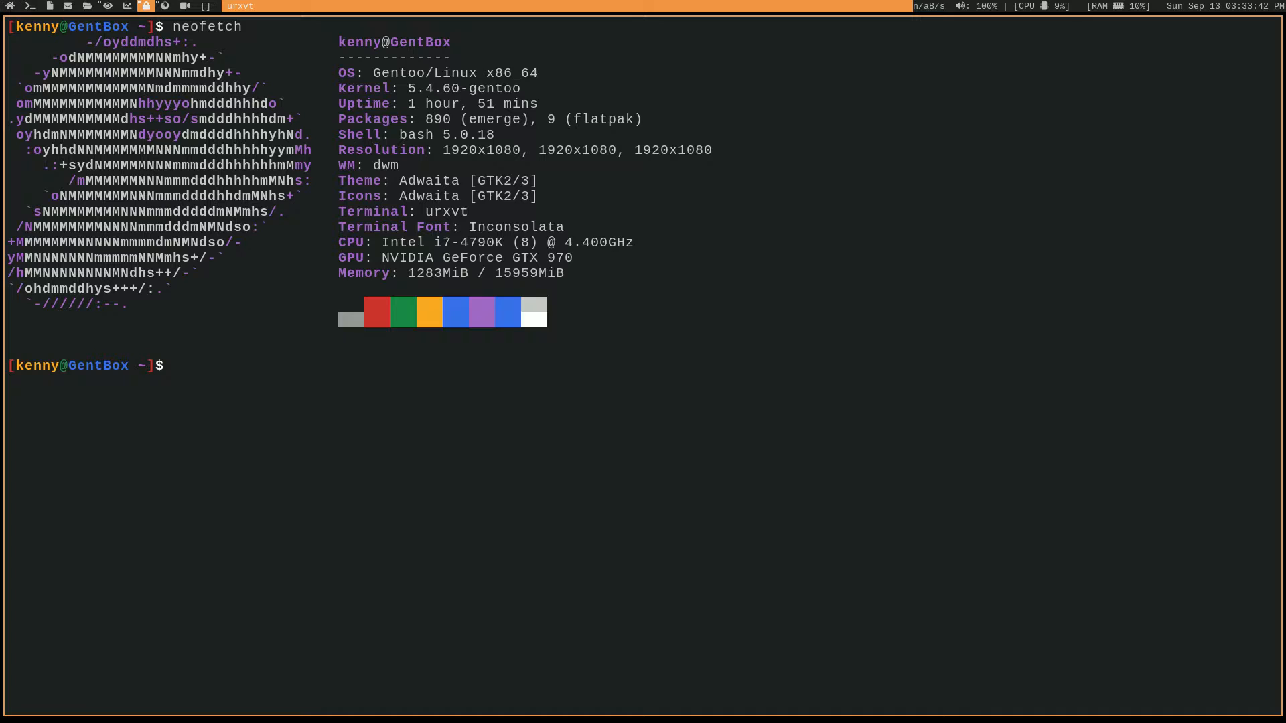
Become root and launch make menuconfig for the kernel configuration
text(su)
text(cd /usr/src/linux)
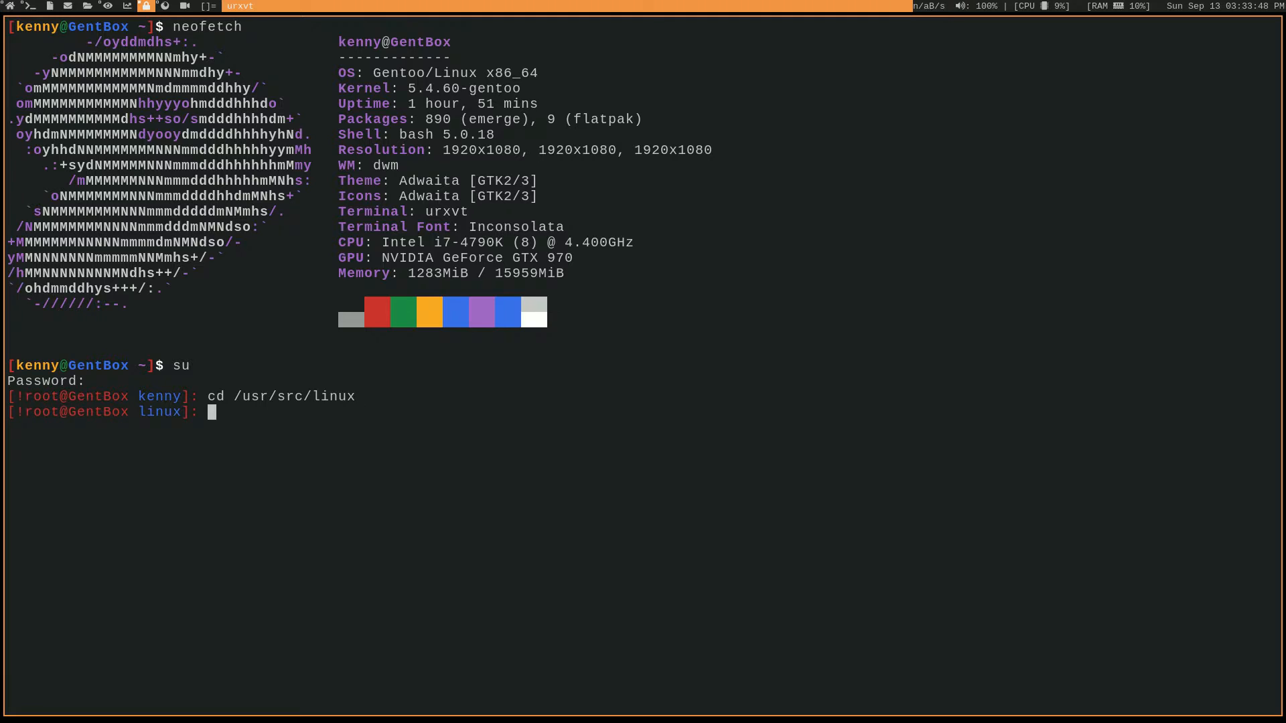
text(make menuconfig)
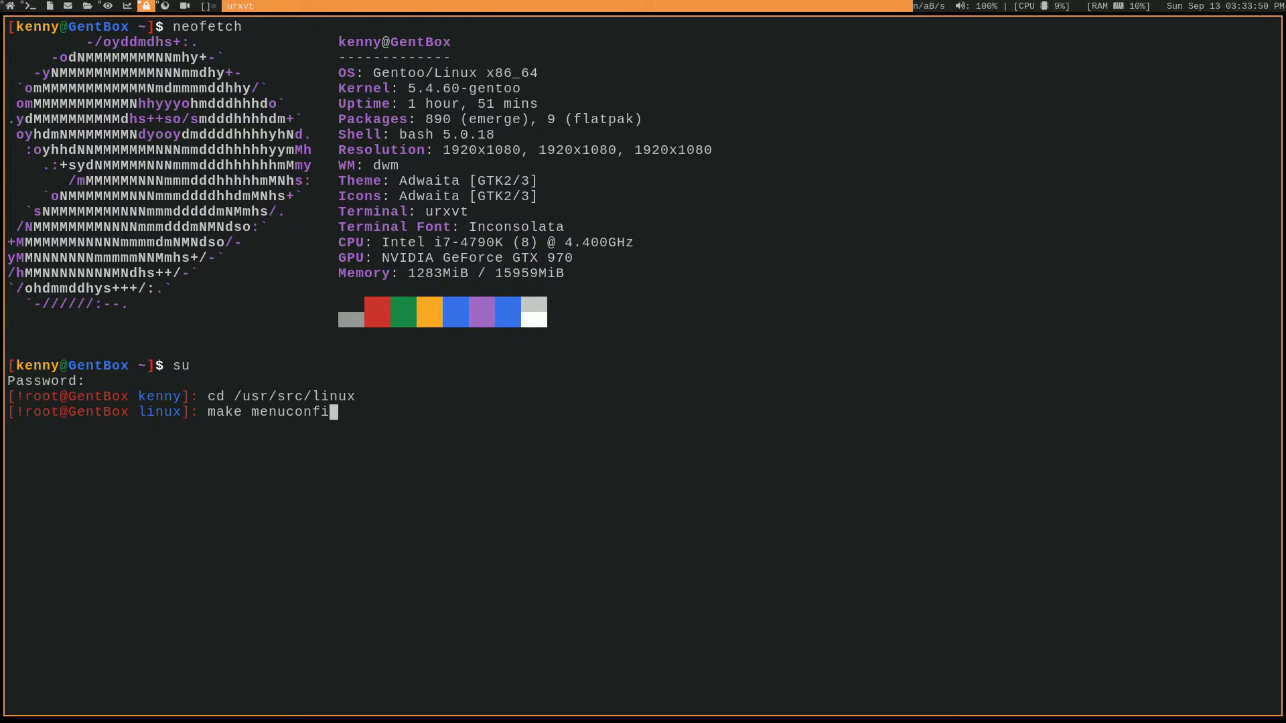
text(g)
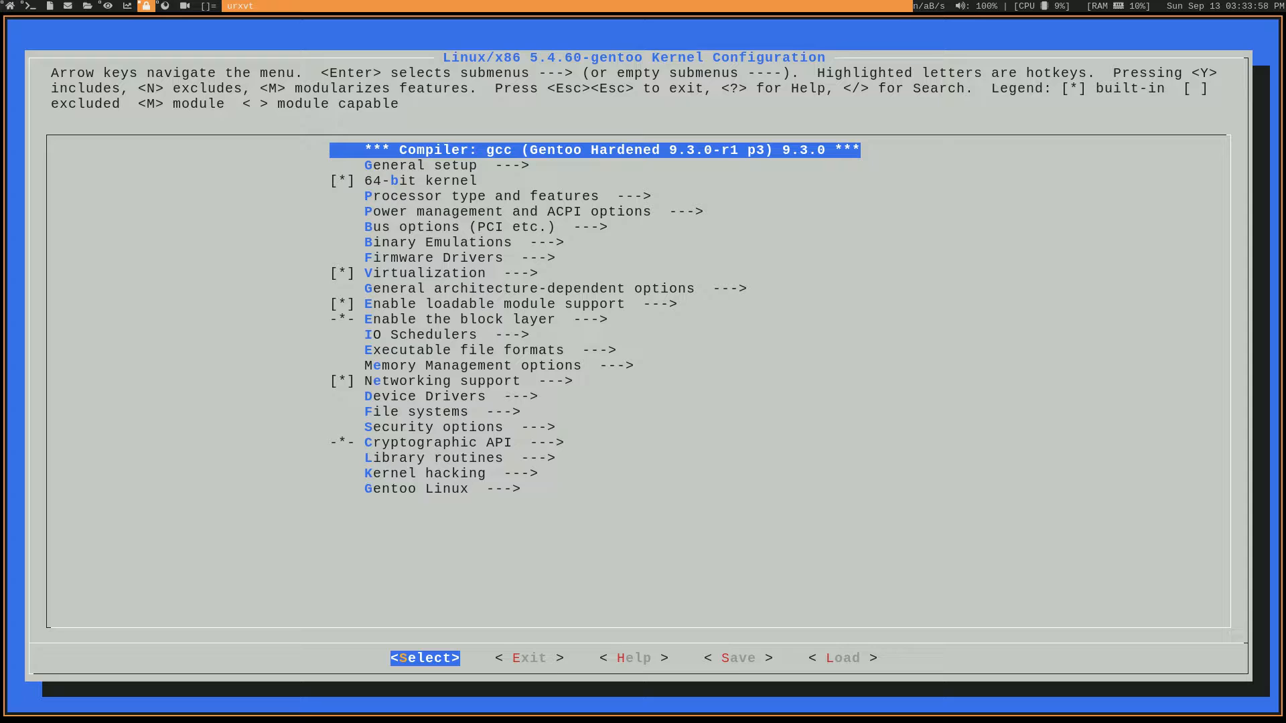
Enter the Processor type and features submenu
key(Down)
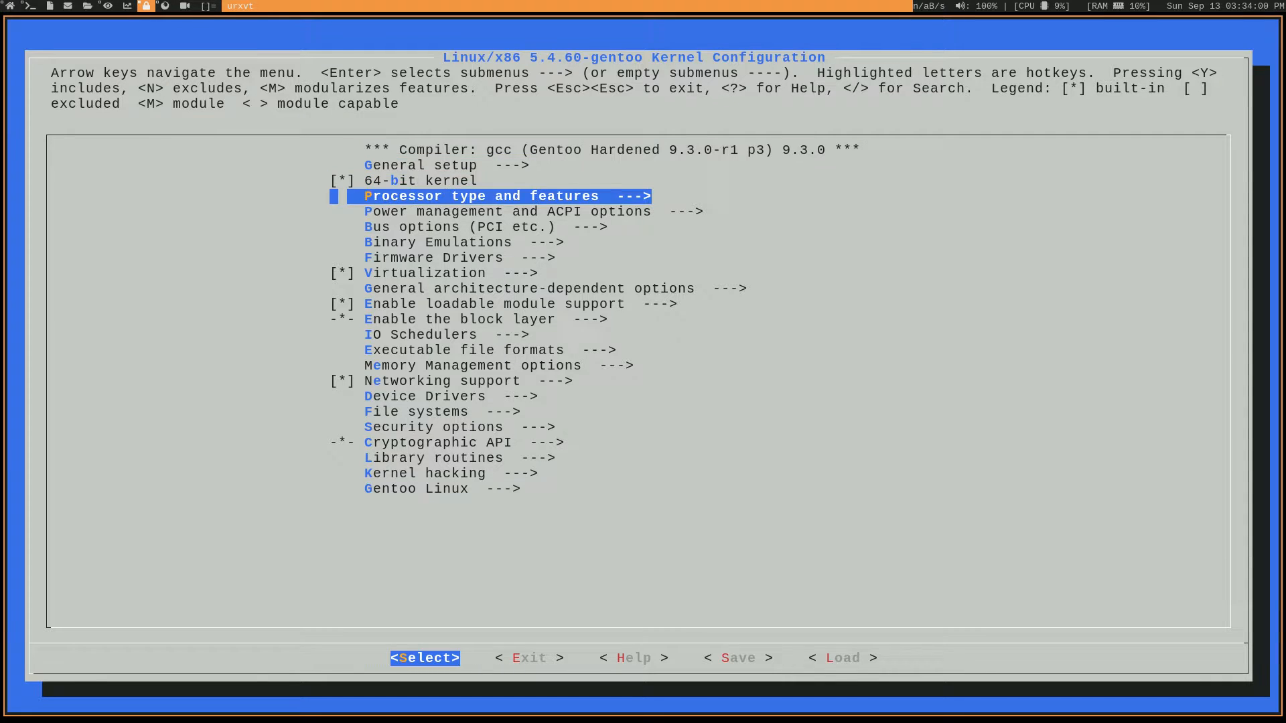
key(Down)
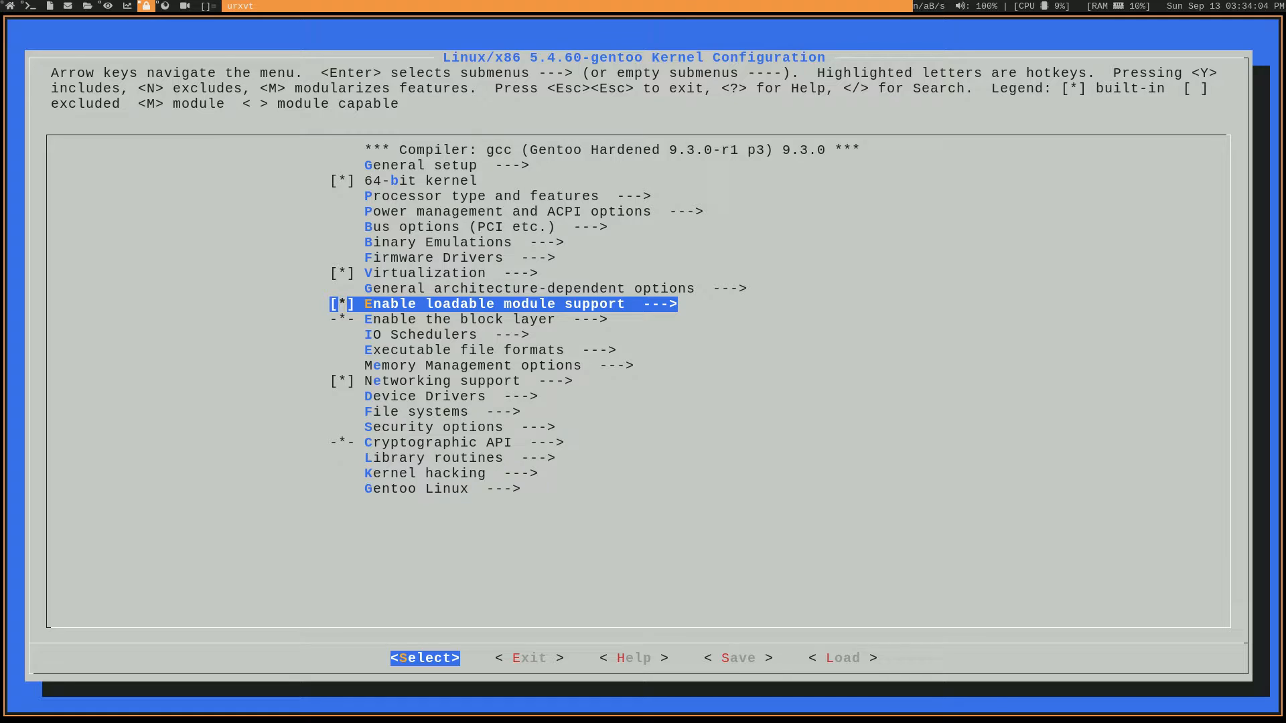
mouse_move(1013, 224)
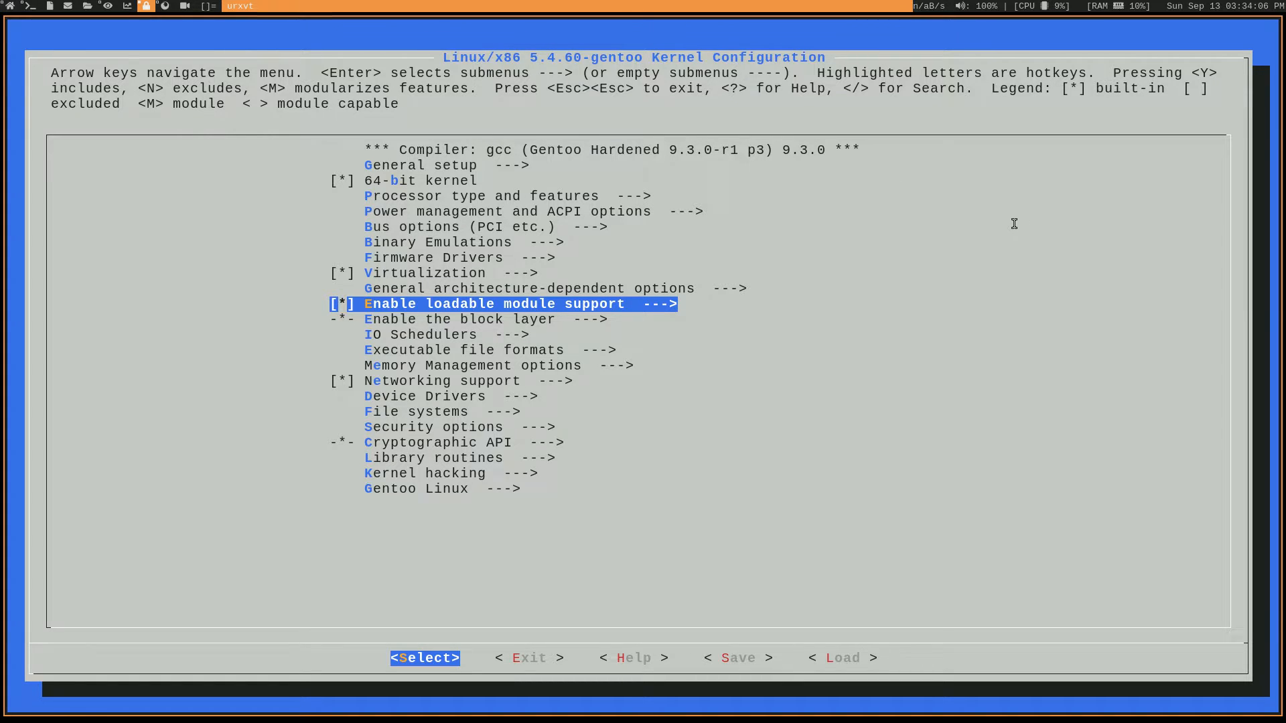
mouse_move(976, 212)
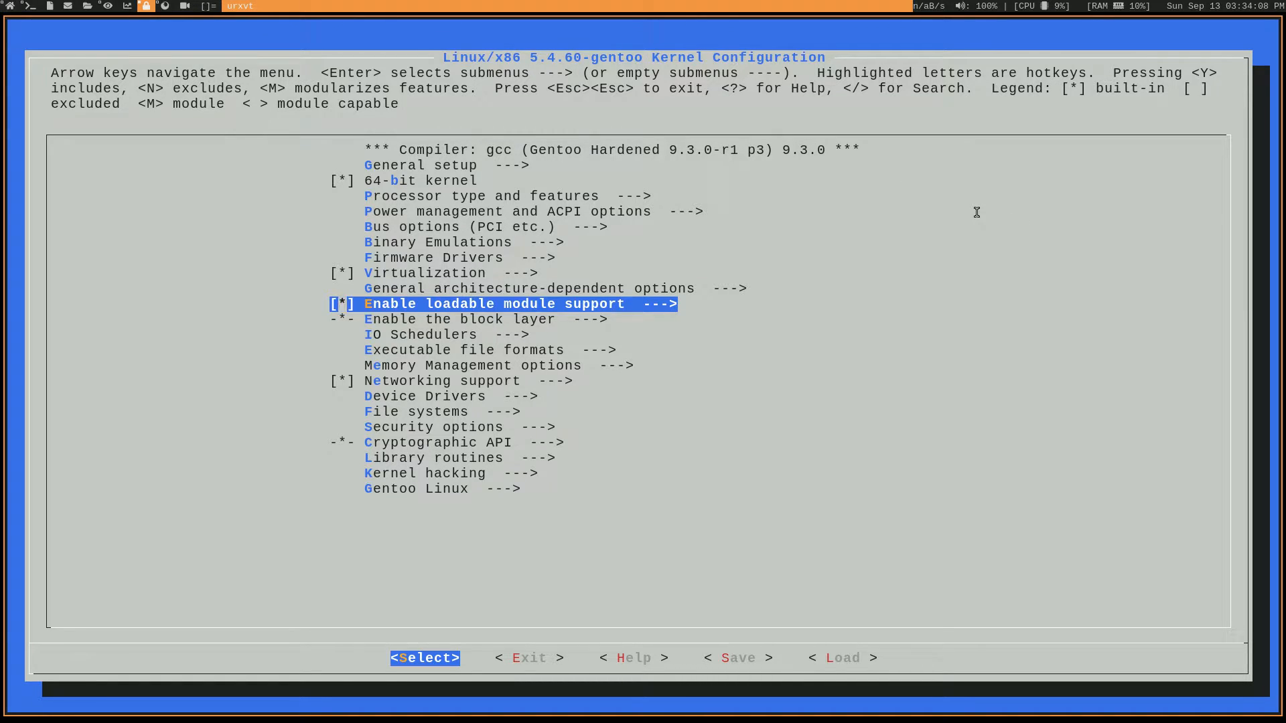
key(Up)
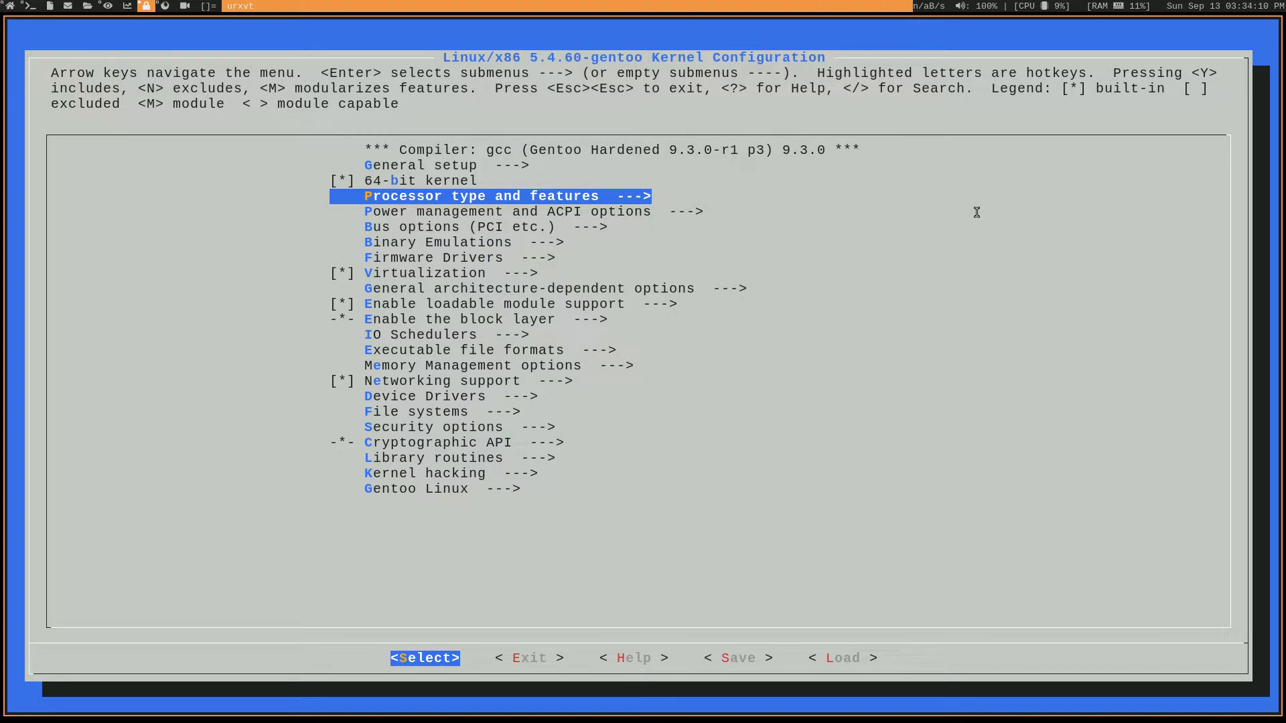
key(Enter)
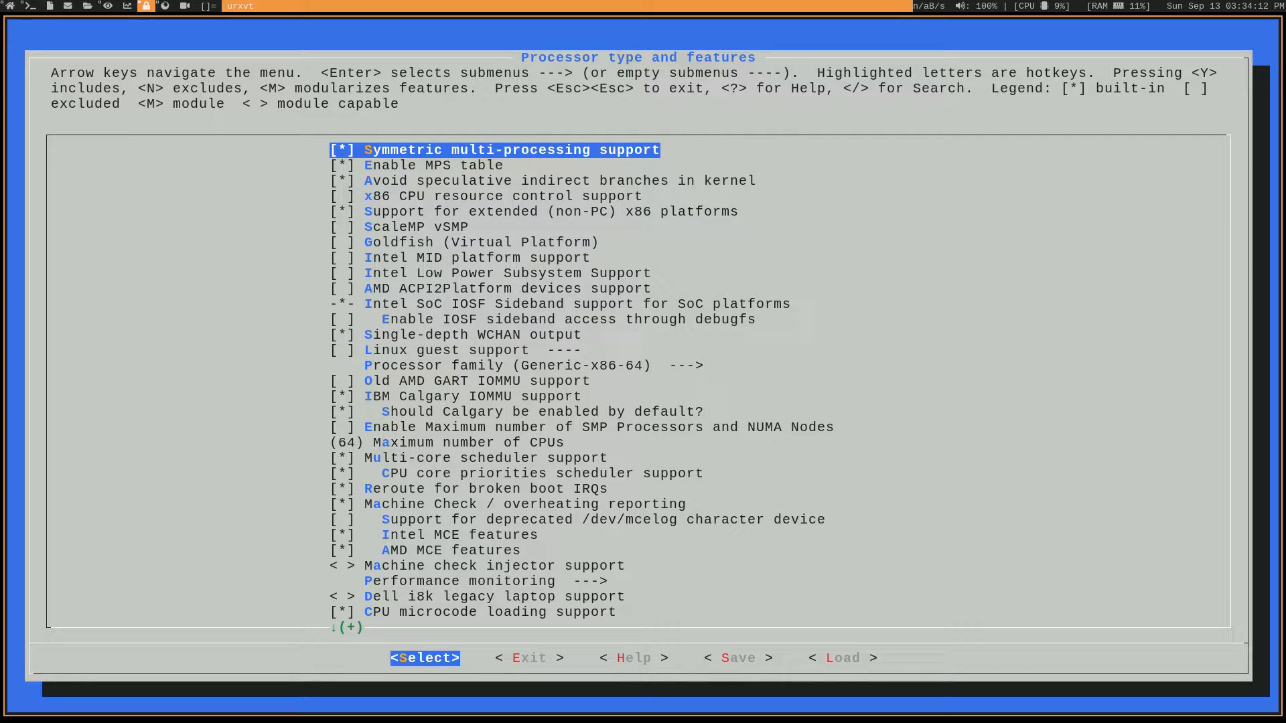
Review CPU options from maximum CPUs to Memory Protection Keys, then leave the submenu
key(Down)
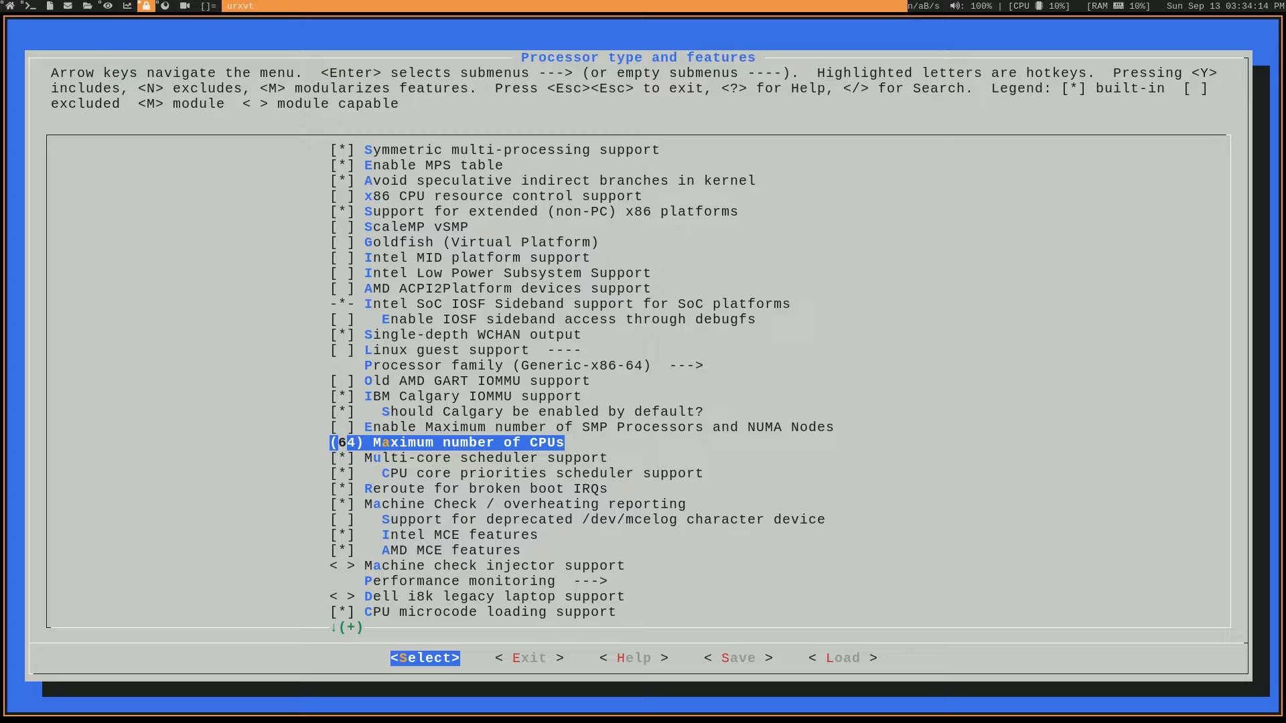
key(Down)
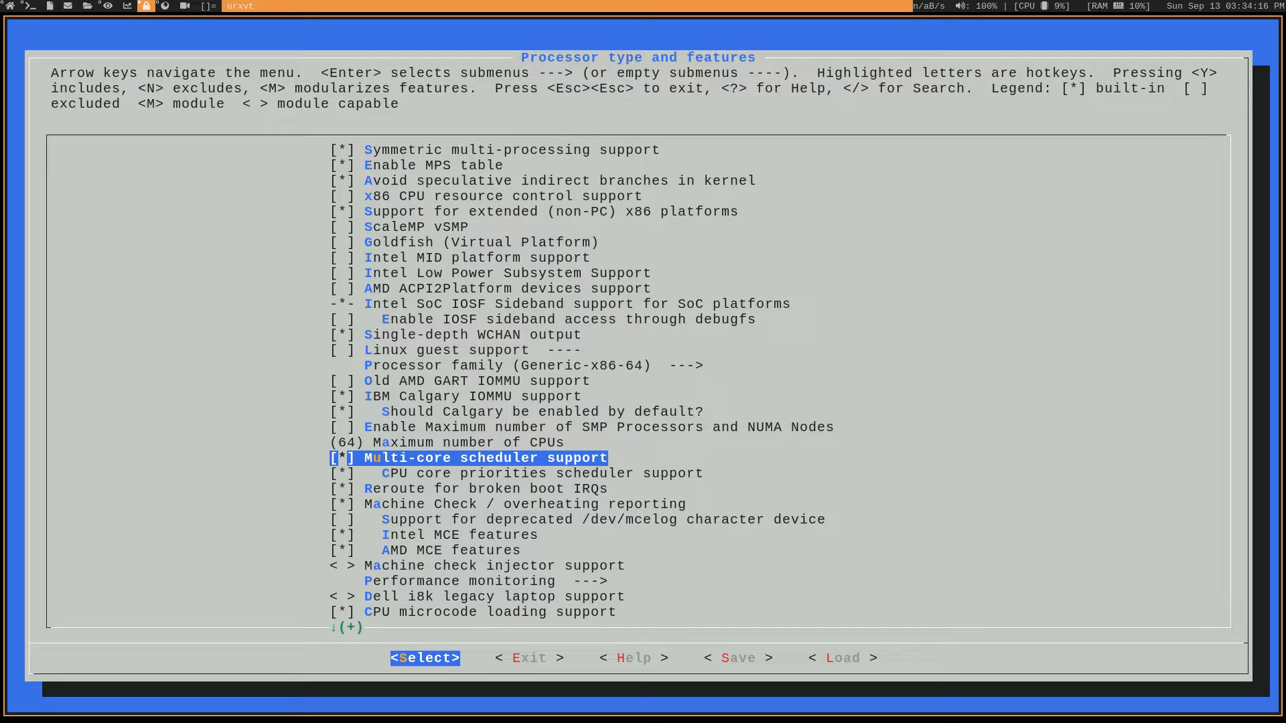
scroll(down, 3)
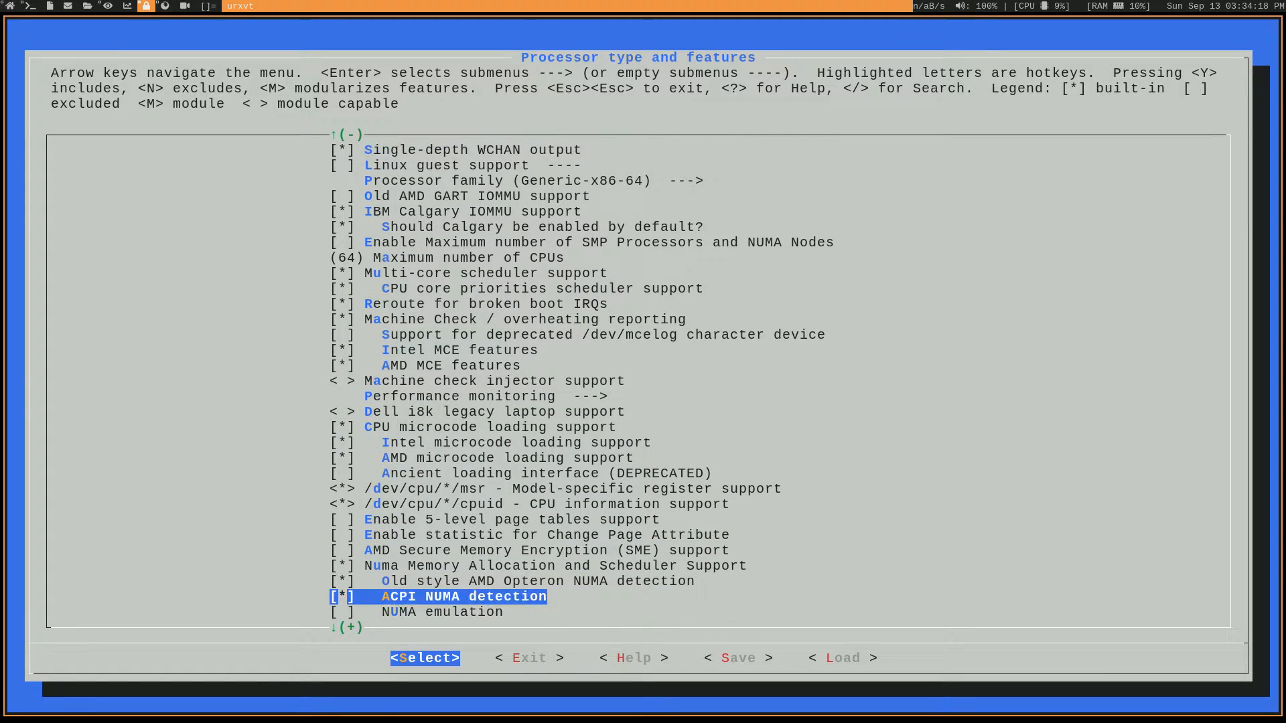
scroll(down, 3)
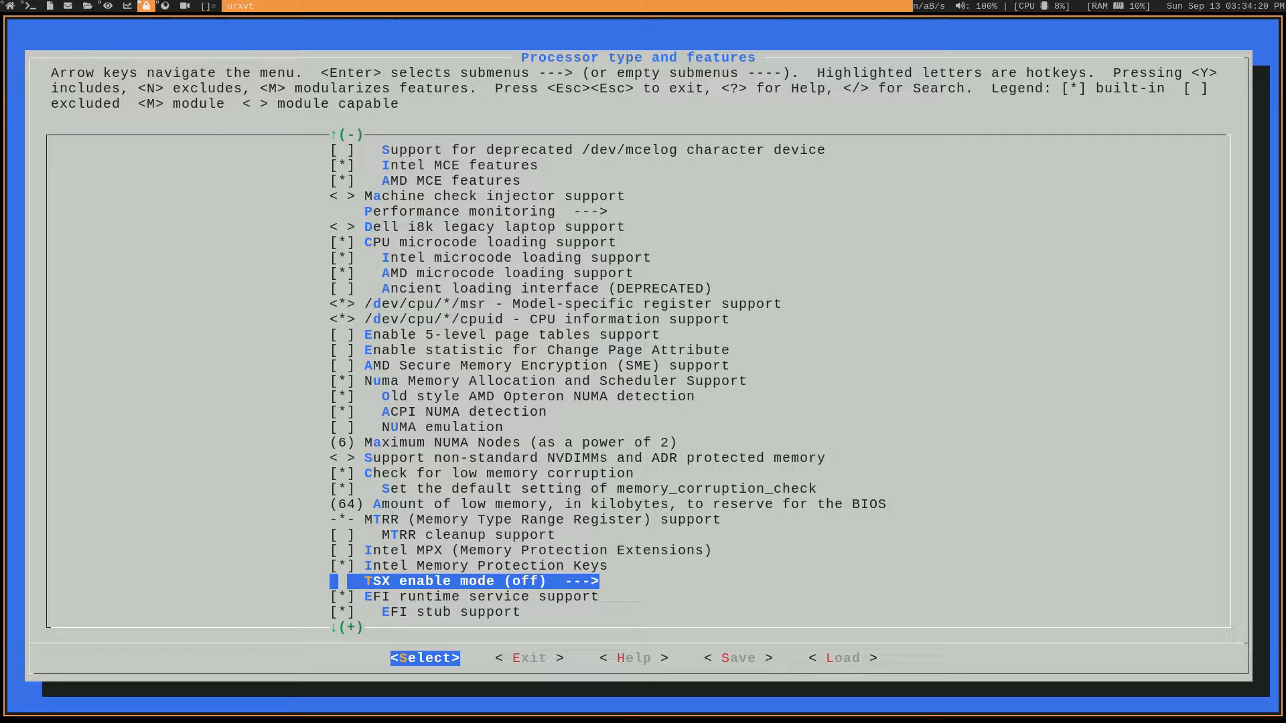
key(Up)
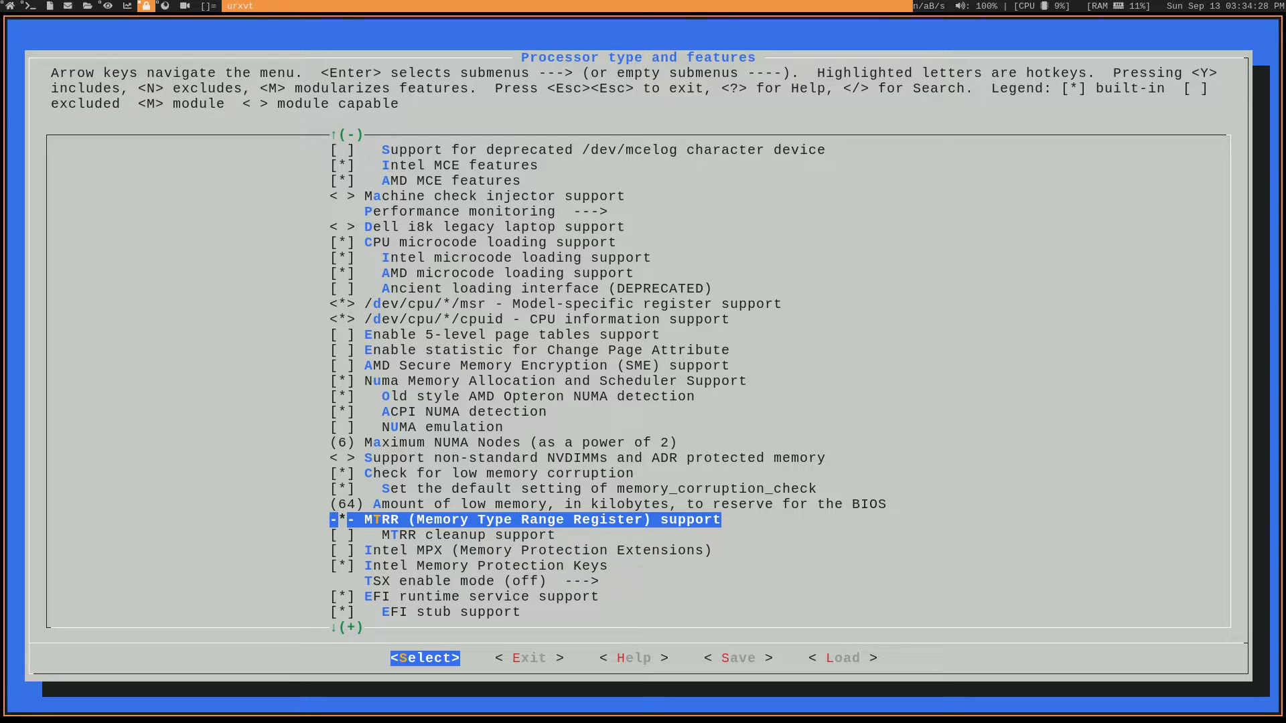
key(Down)
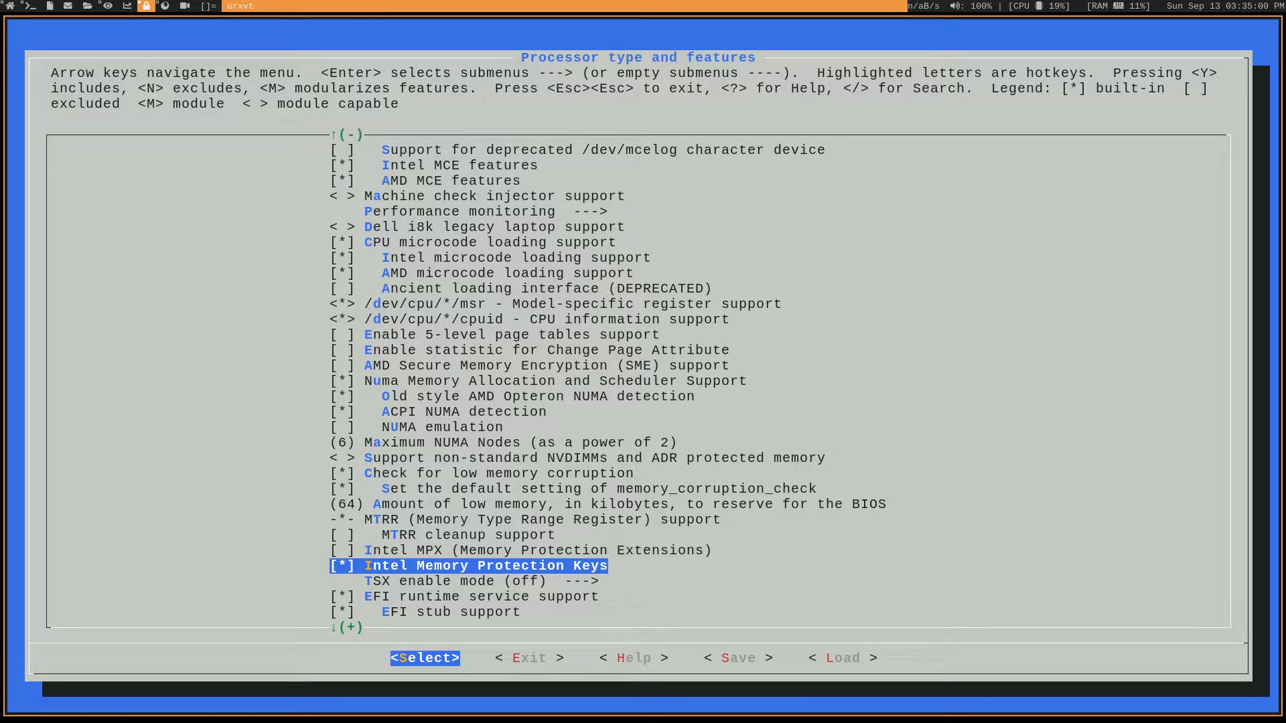
key(Escape)
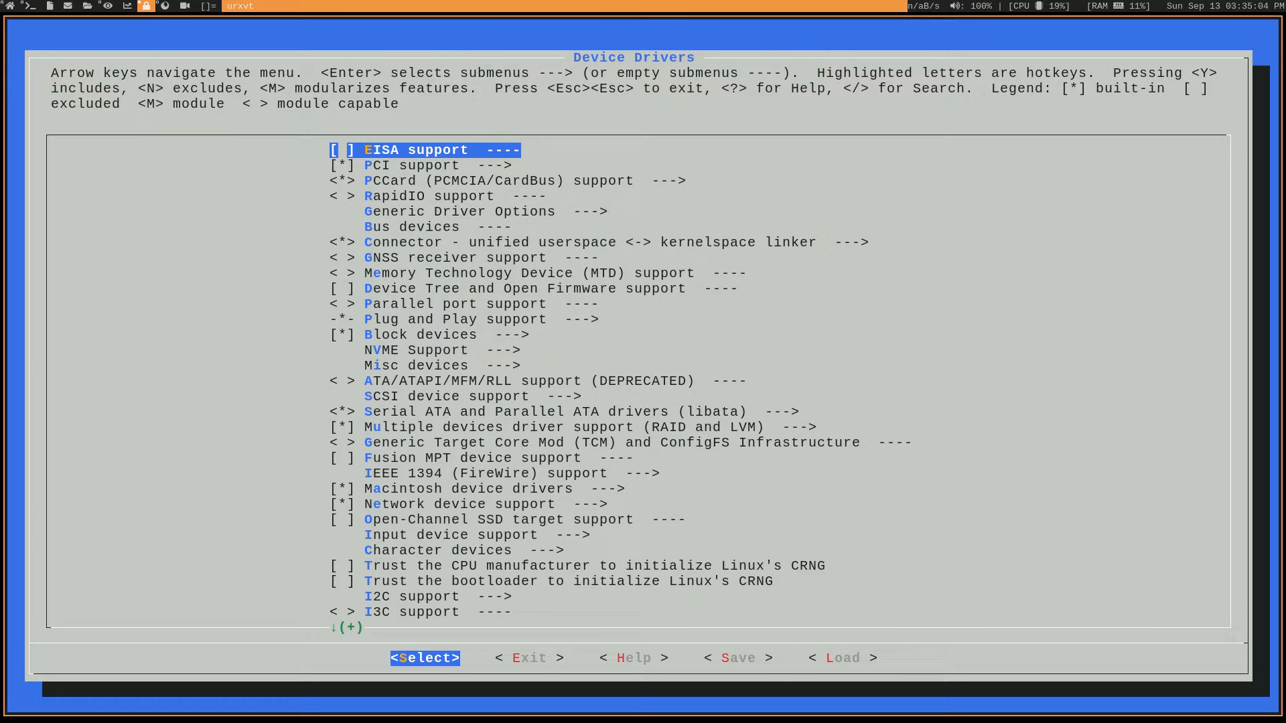
Browse RapidIO, Multimedia and Graphics support, then exit menuconfig back to the shell
key(Down)
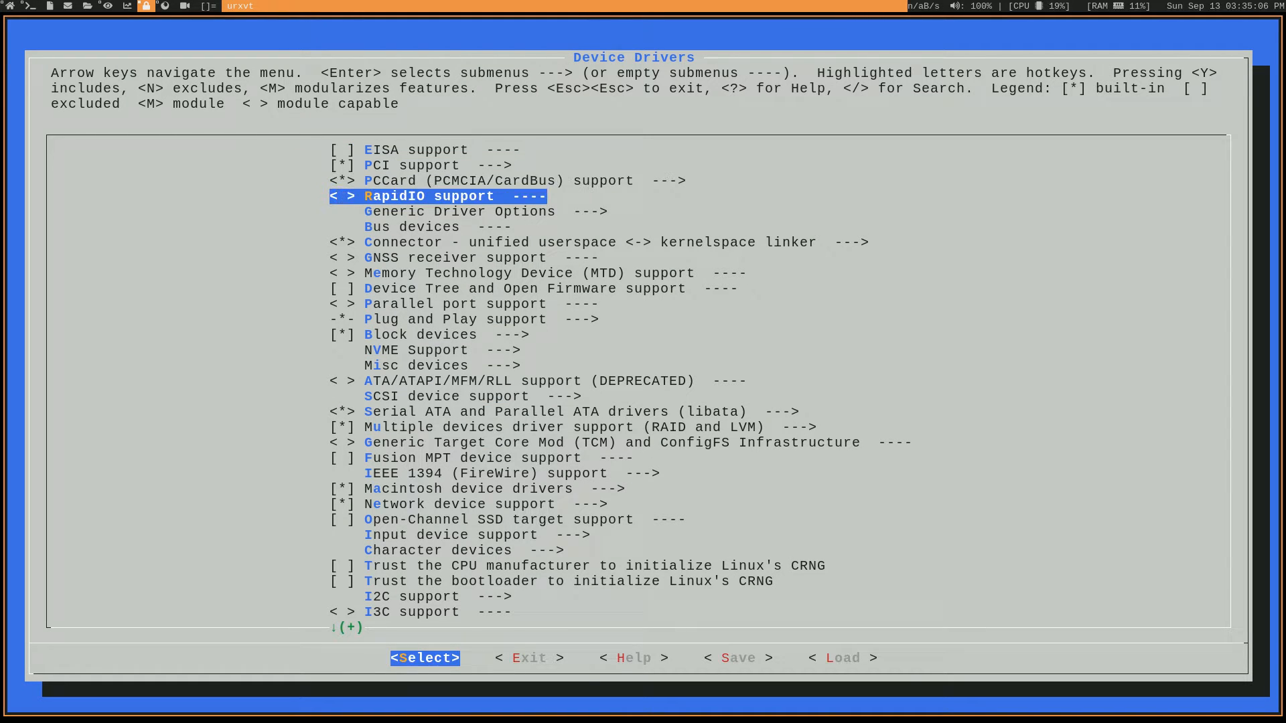
scroll(down, 3)
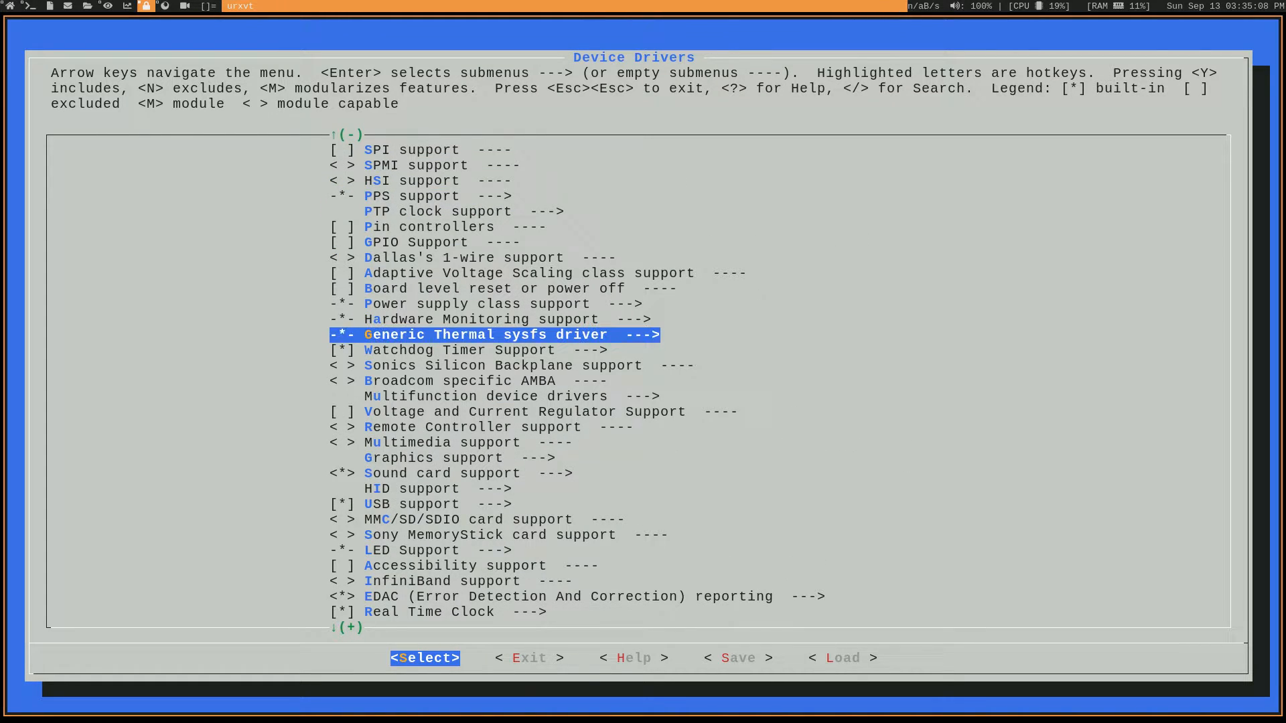
key(Down)
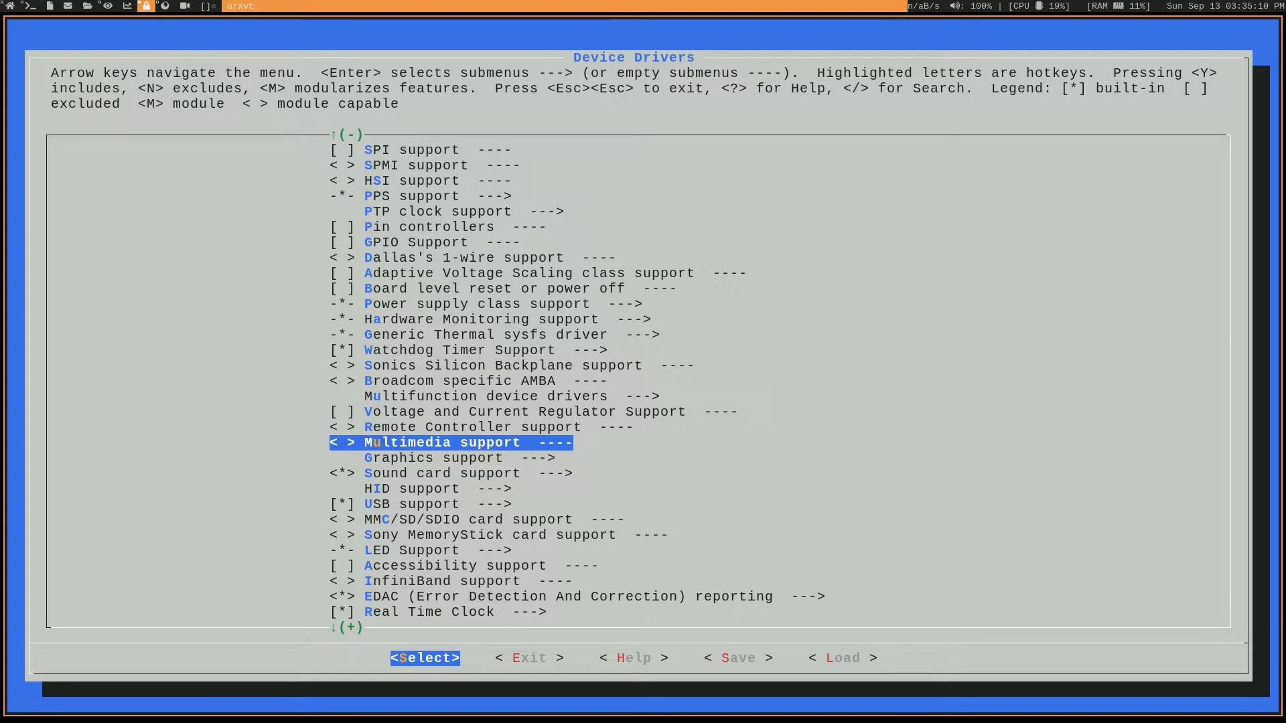
key(Enter)
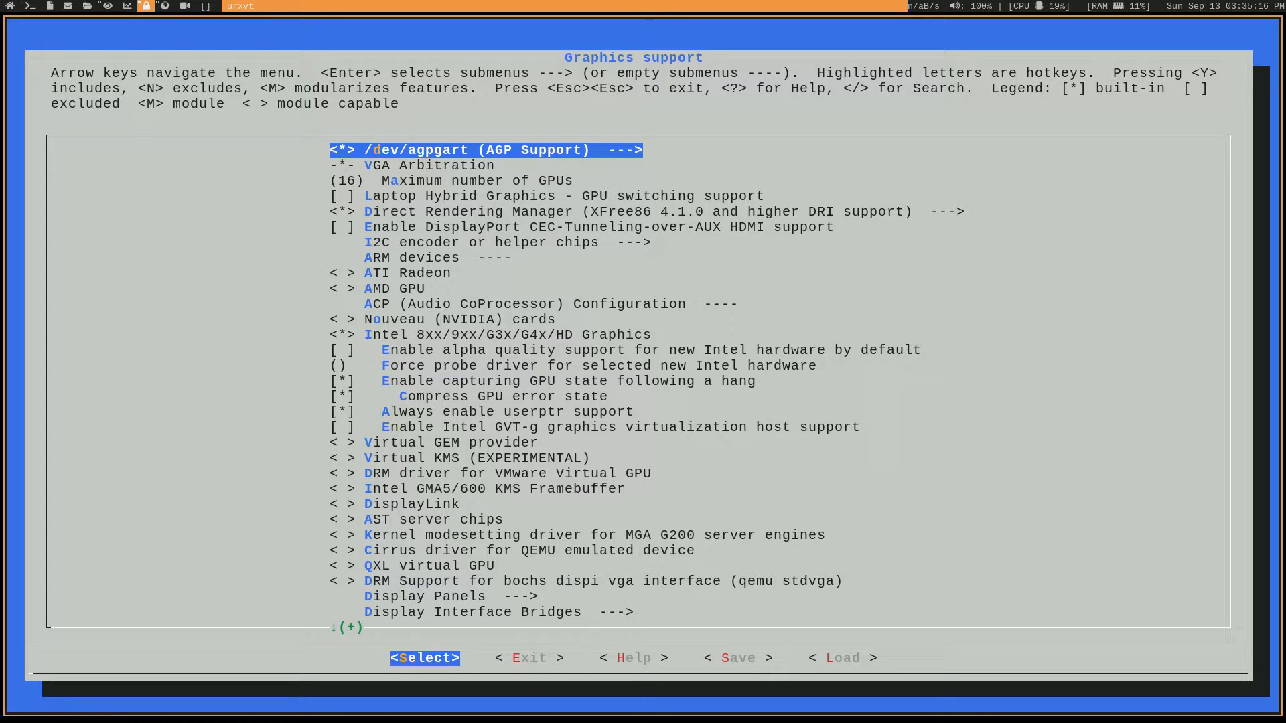
key(Down)
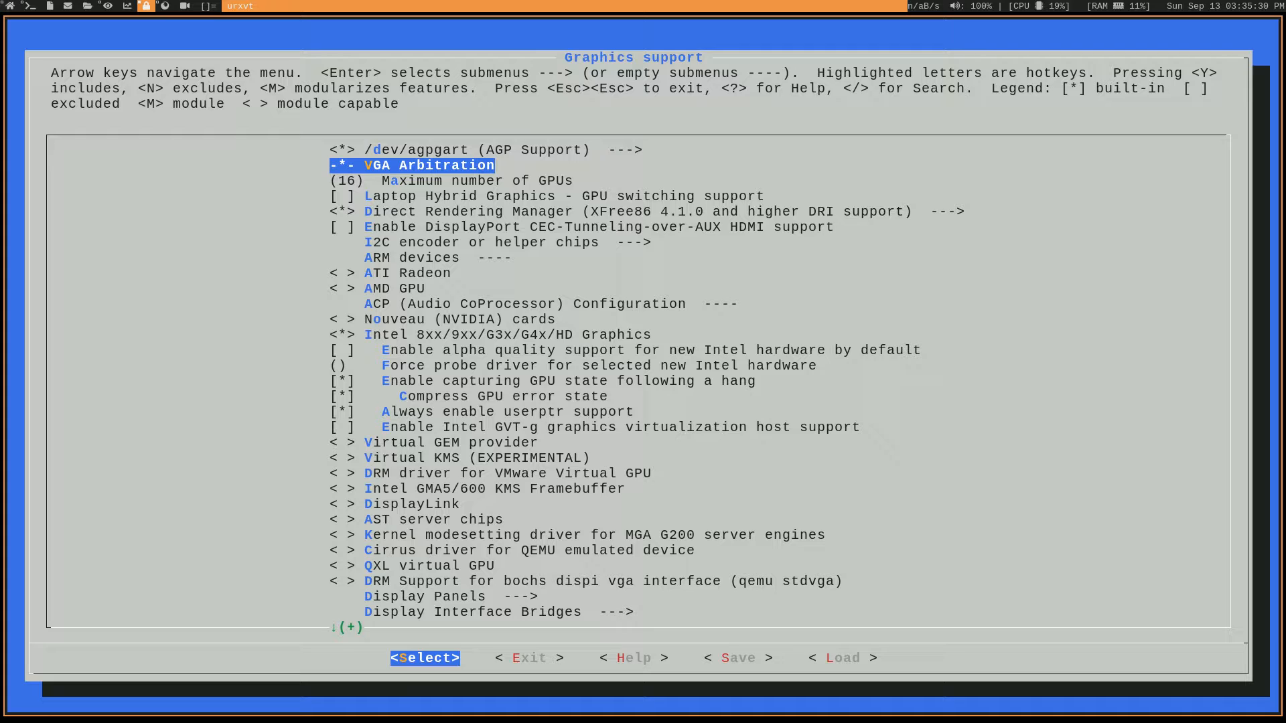
key(Escape)
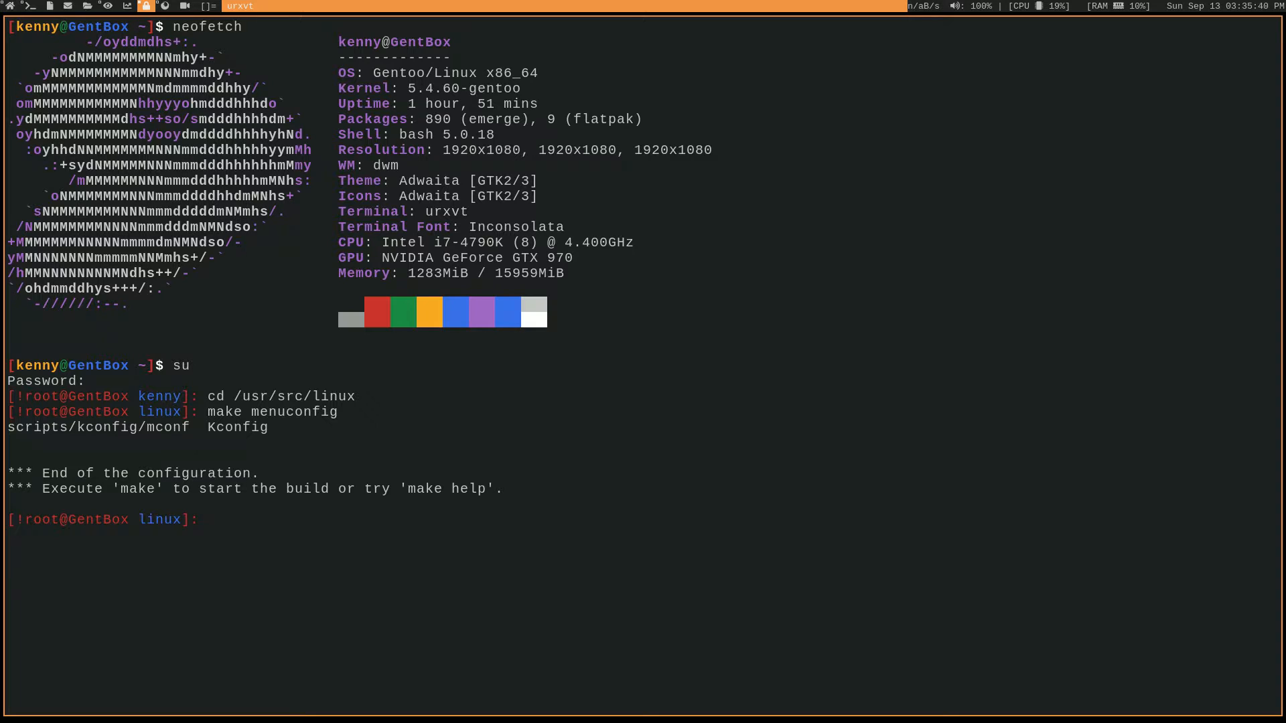
Open /etc/portage/make.conf despite the swap file, verify VIDEO_CARDS="nvidia", then save and quit
text(vim)
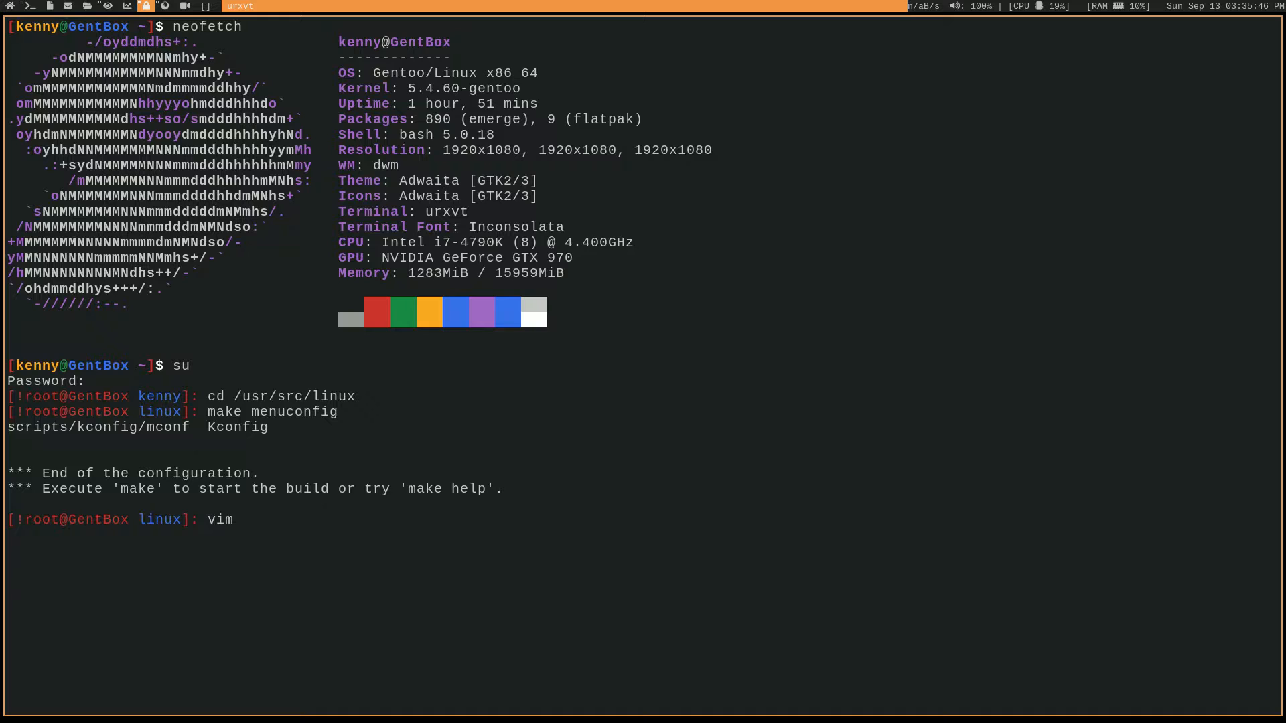
text(/etc/portage/make.)
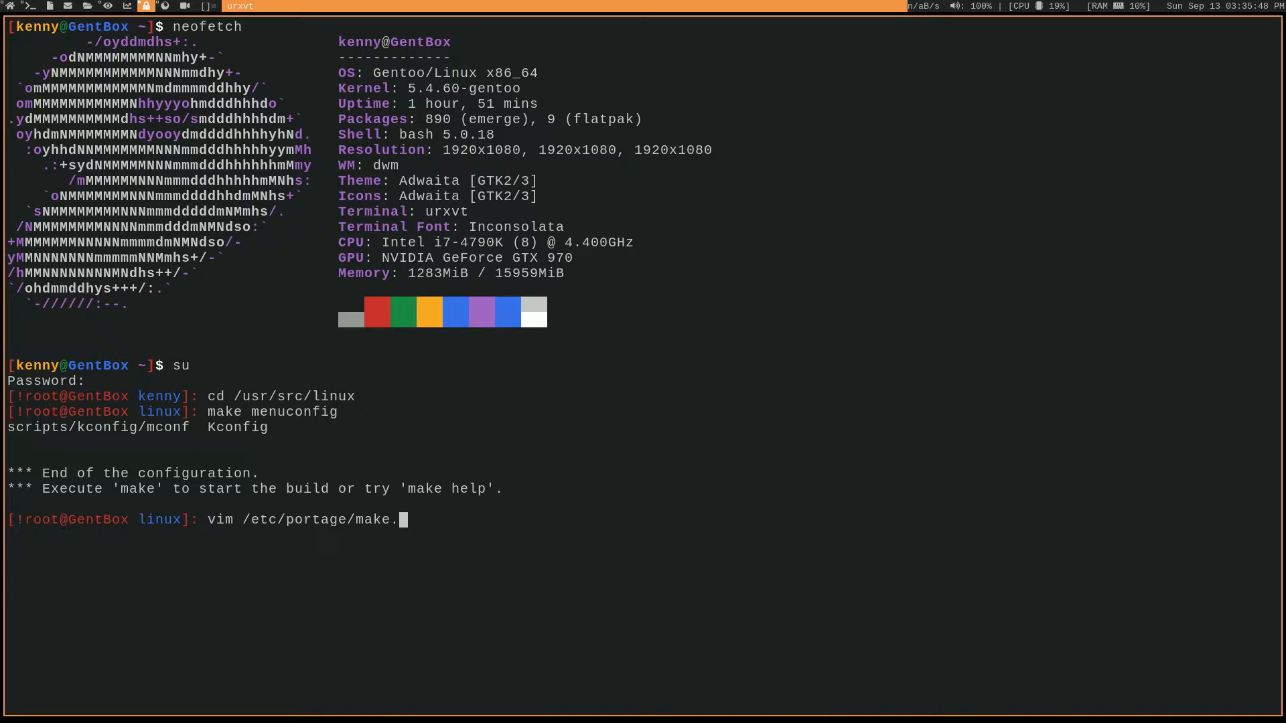
key(Return)
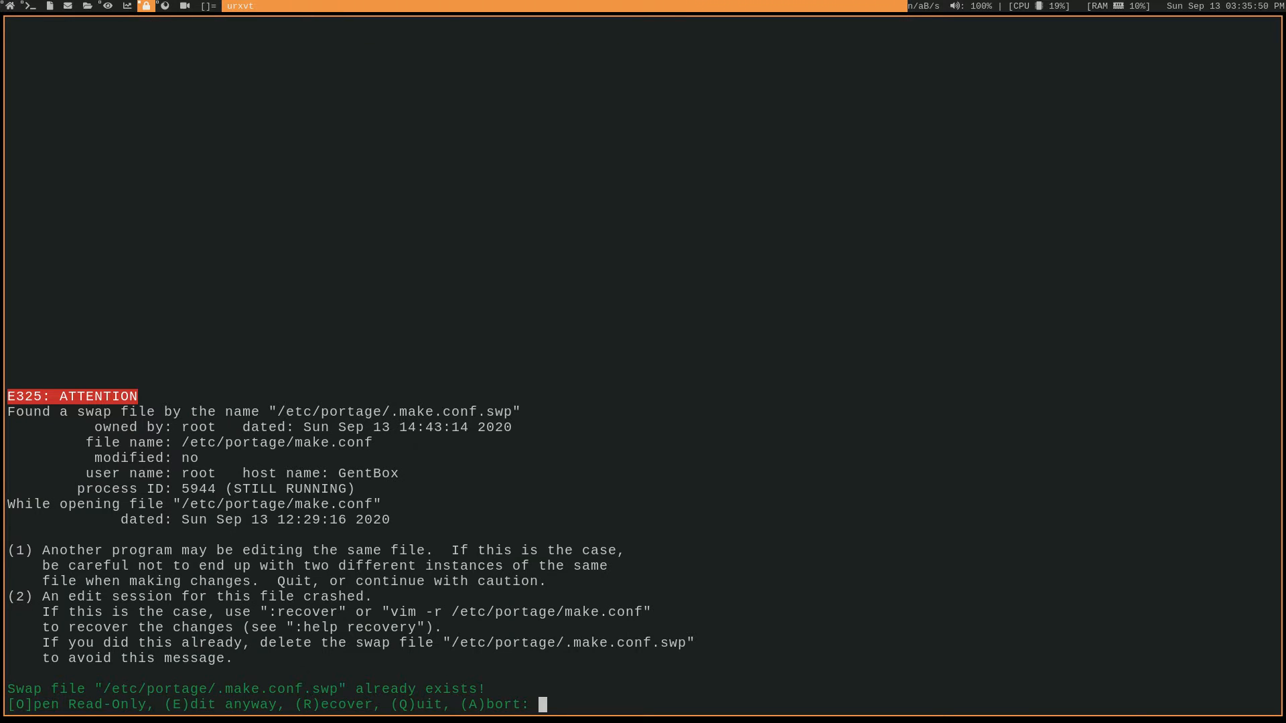
key(e)
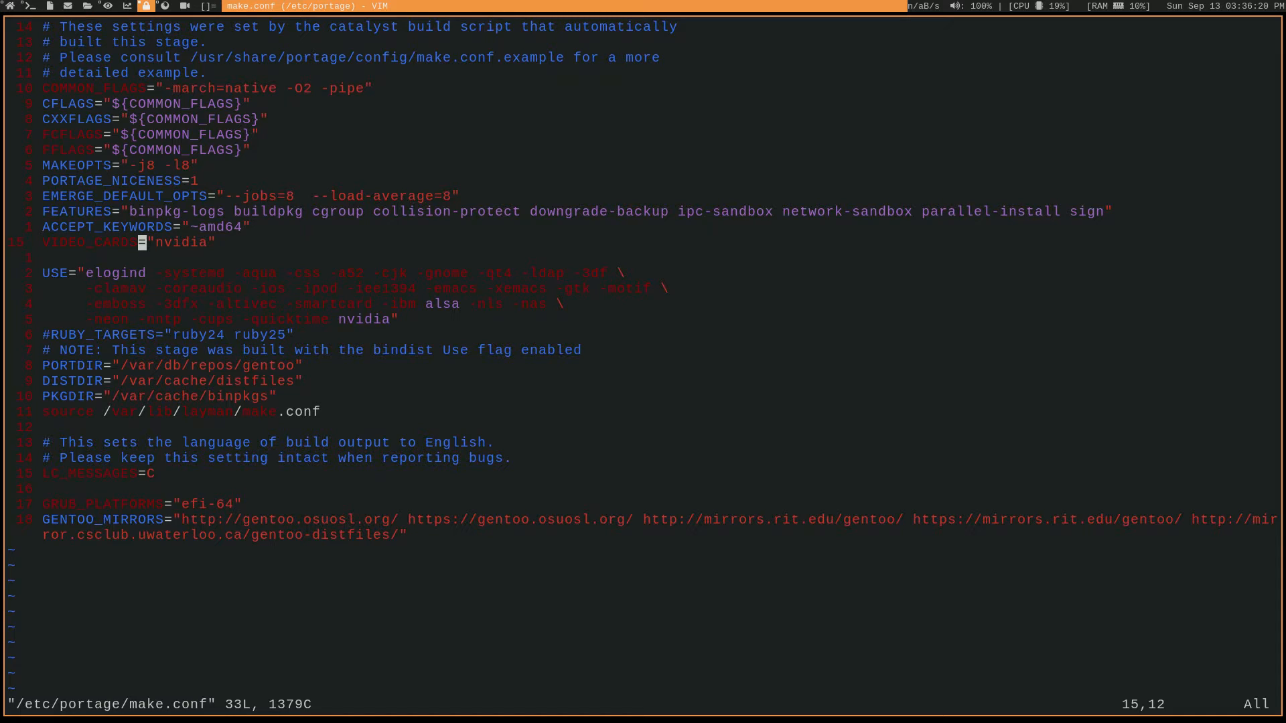
text(:qw!)
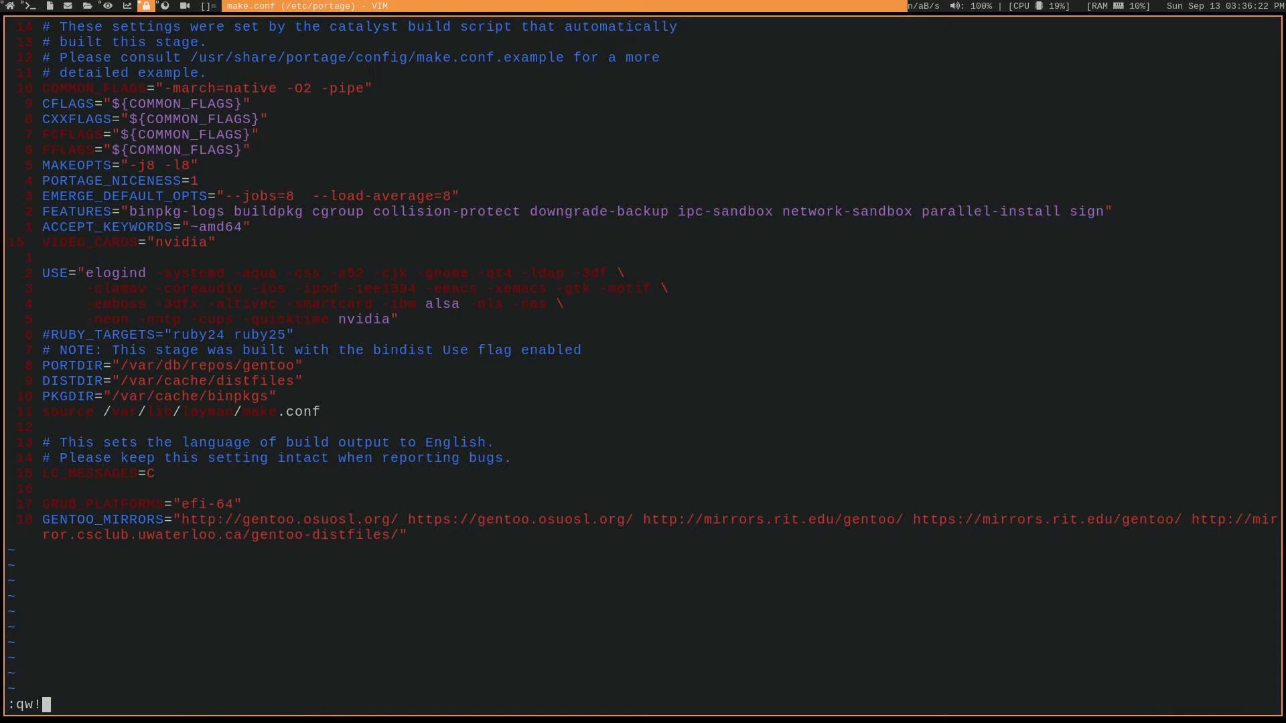
key(Return)
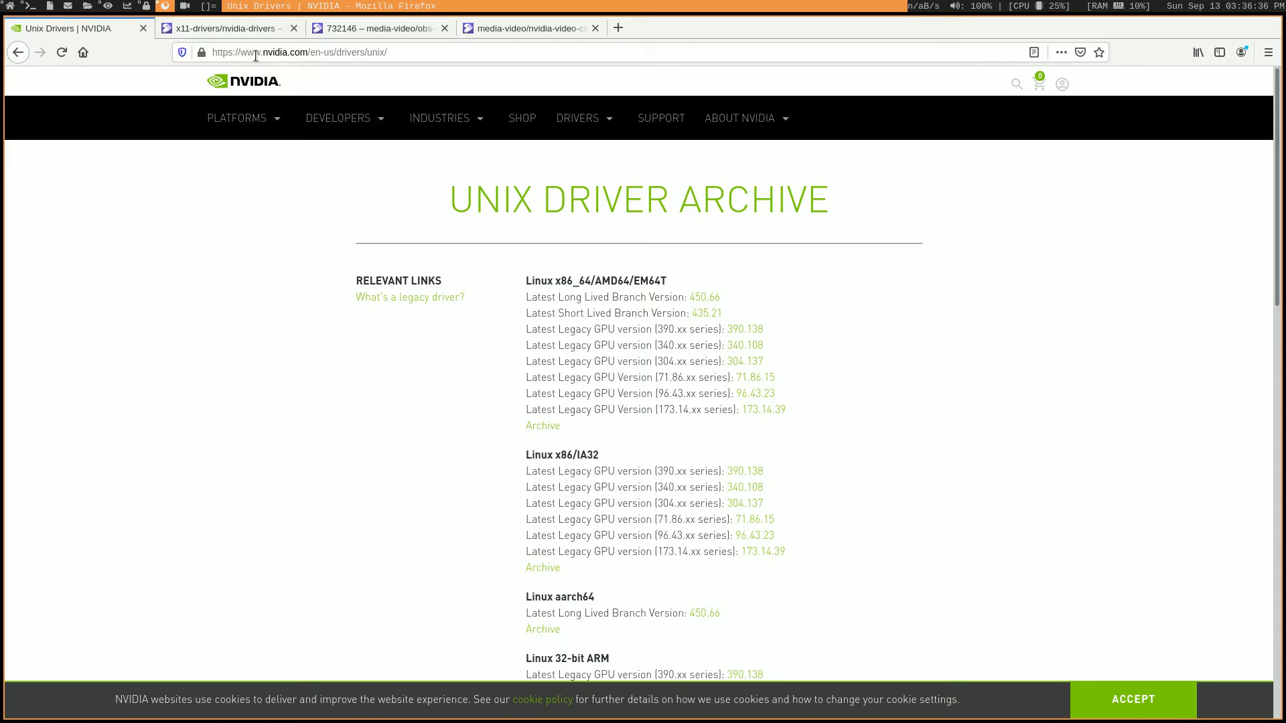
Show the x11-drivers/nvidia-drivers page and scroll to its versions and USE flags
click(226, 28)
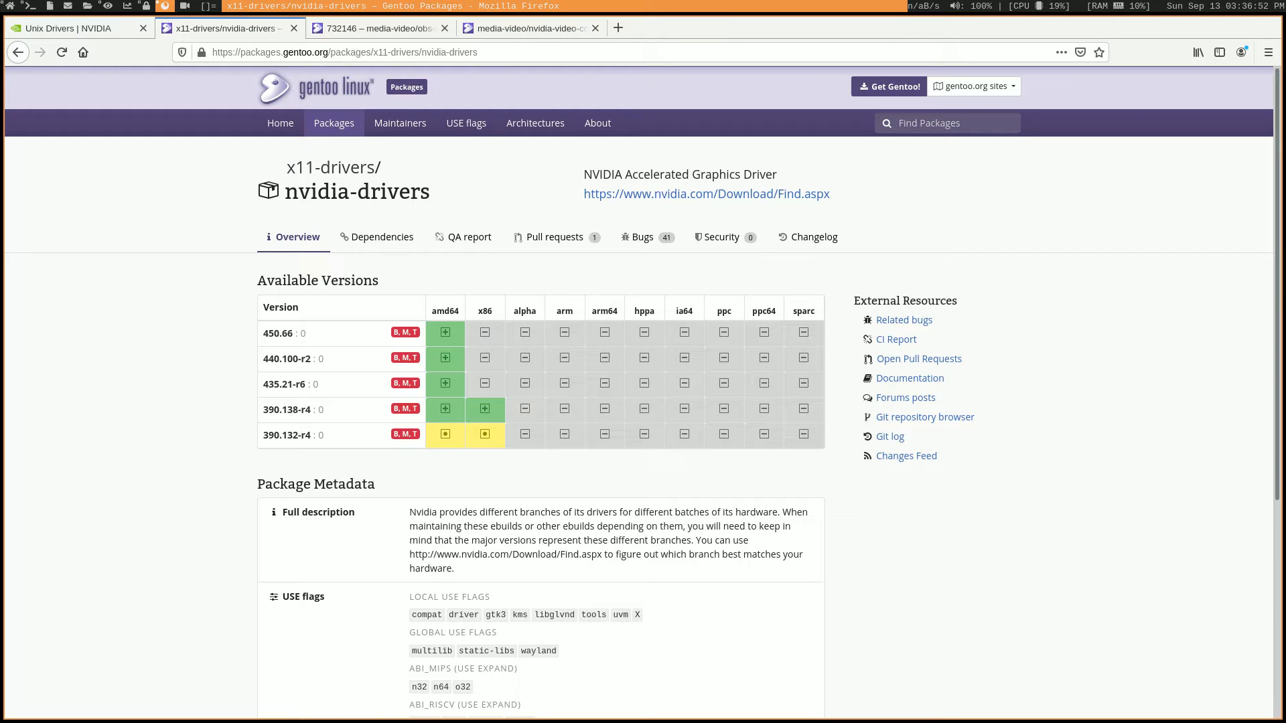
mouse_move(471, 374)
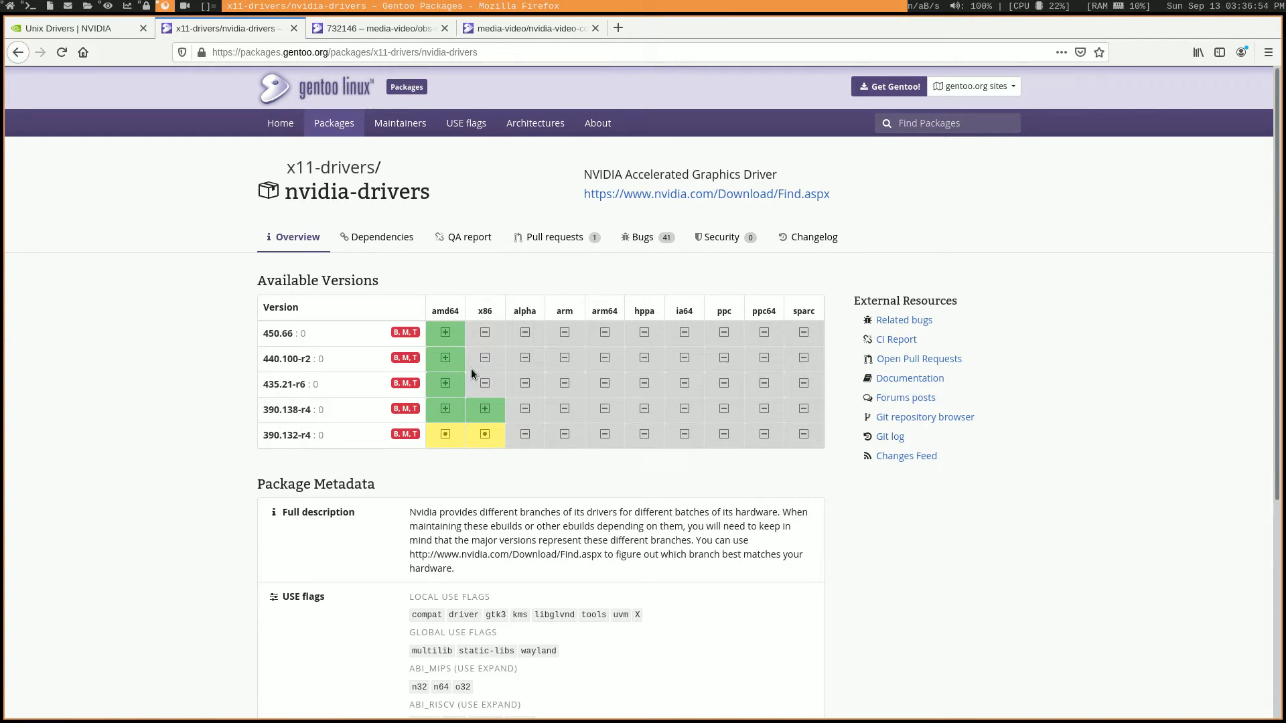
scroll(down, 3)
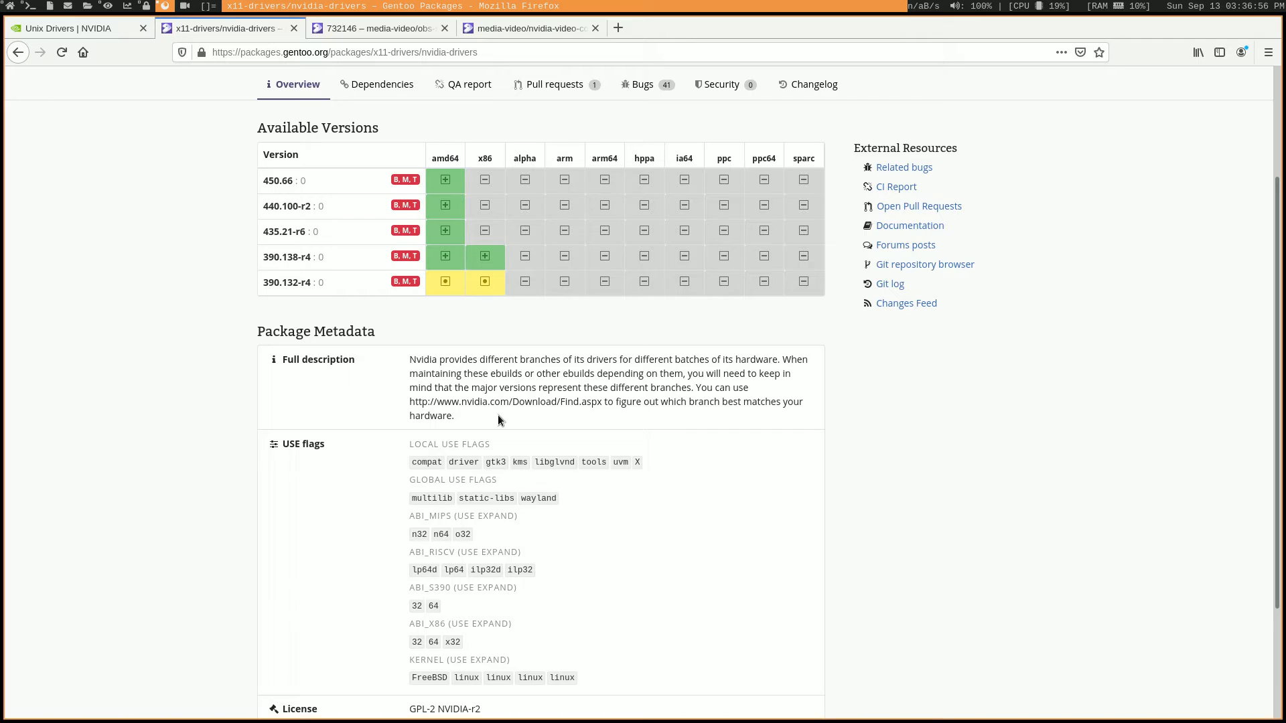
mouse_move(460, 438)
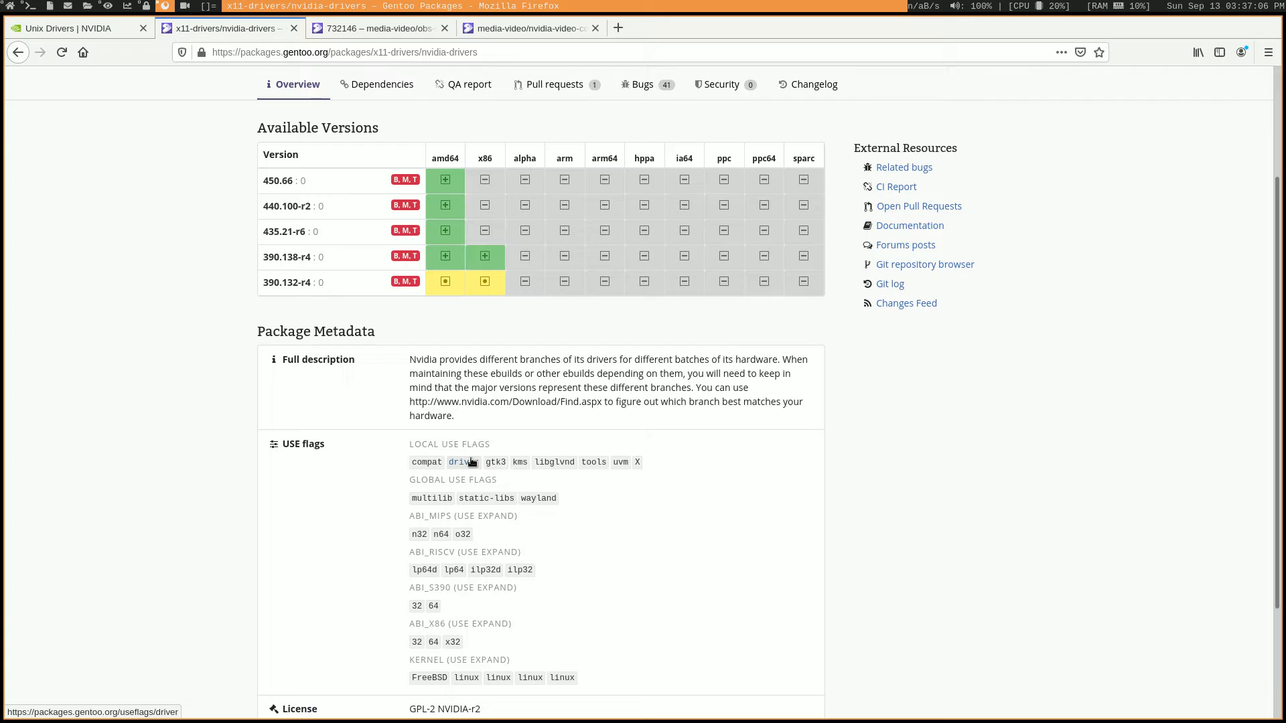
mouse_move(462, 462)
text(vim /)
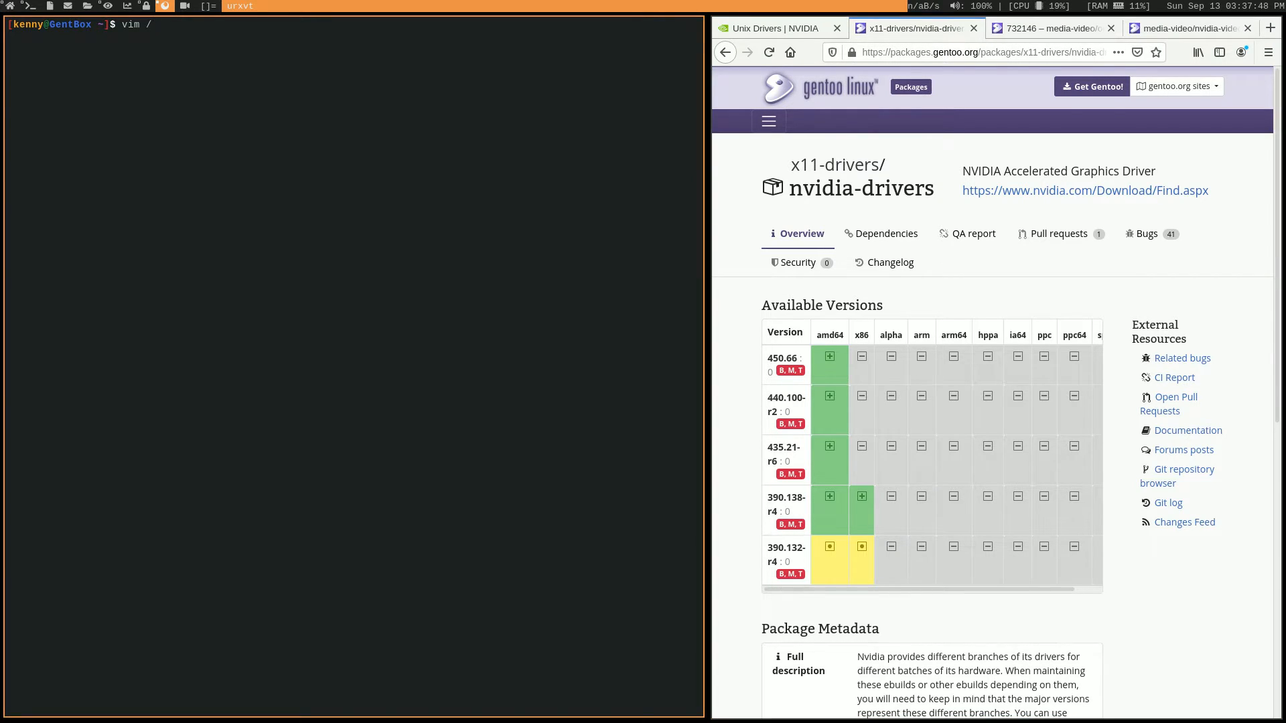
Open /etc/portage/package.license, check the nvidia-drivers NVIDIA-r2 entry, and close it
text(efc)
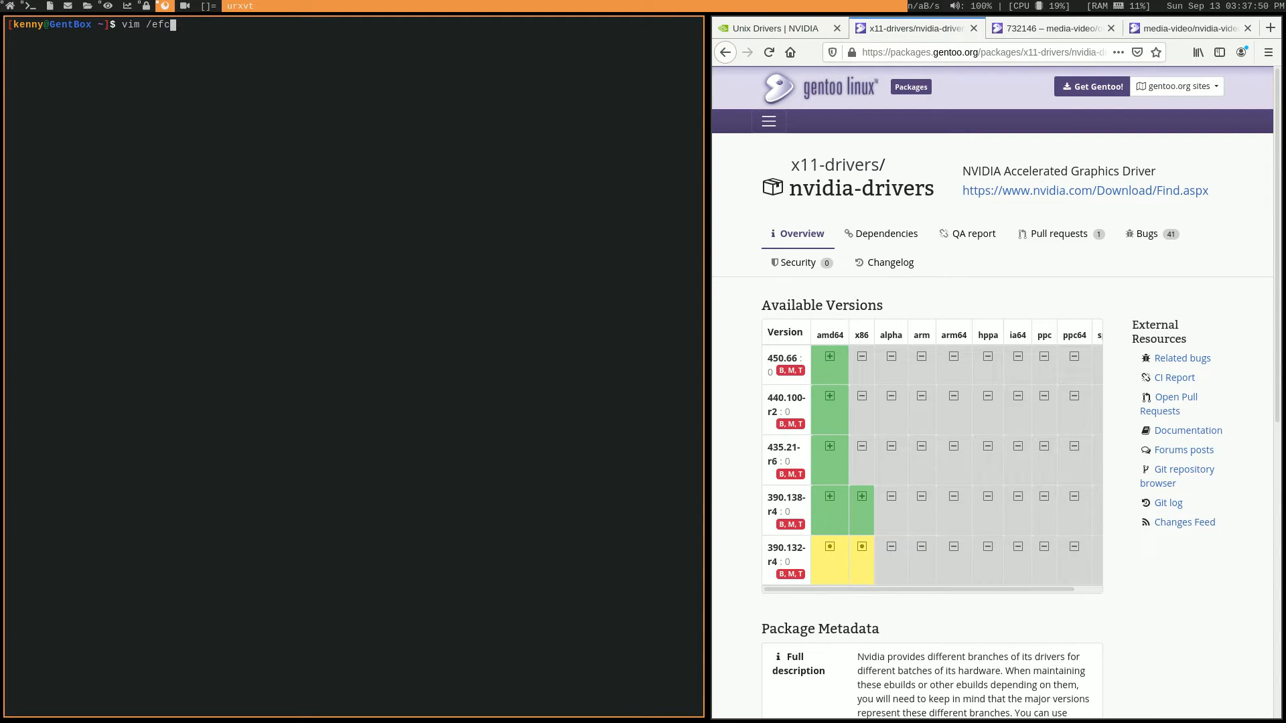
text(tc/)
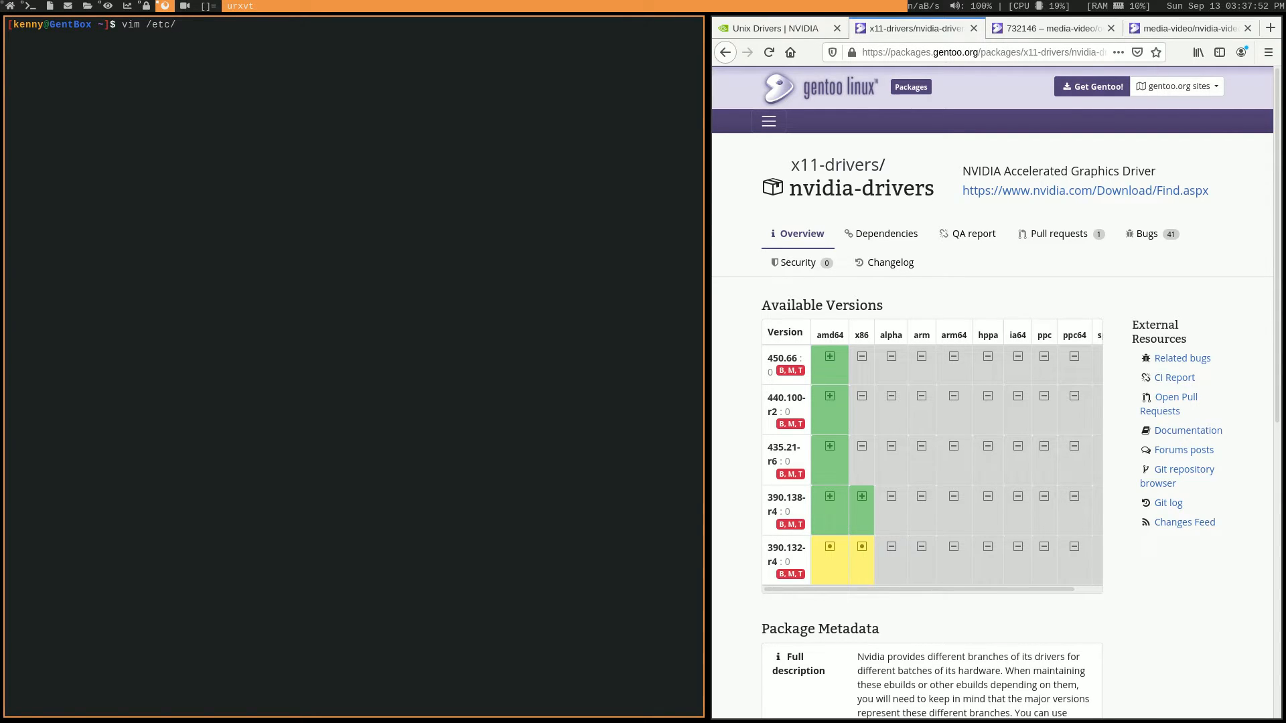
text(portage/)
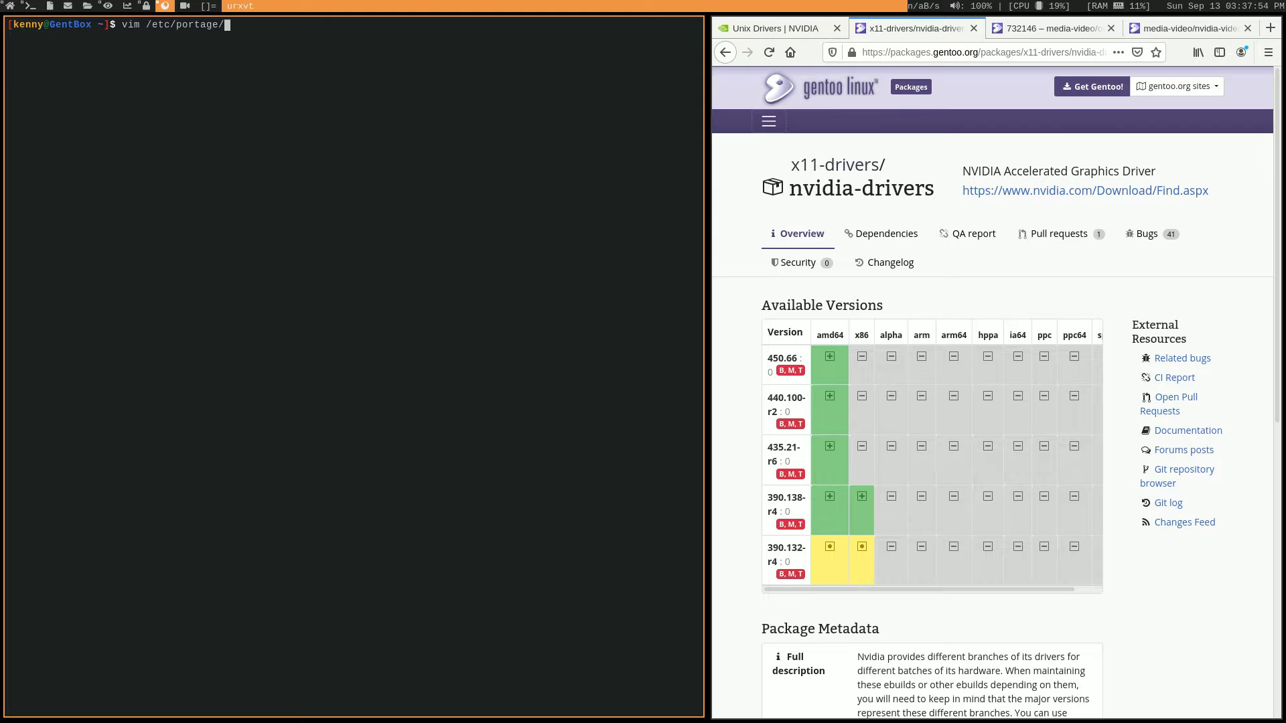
text(package.license)
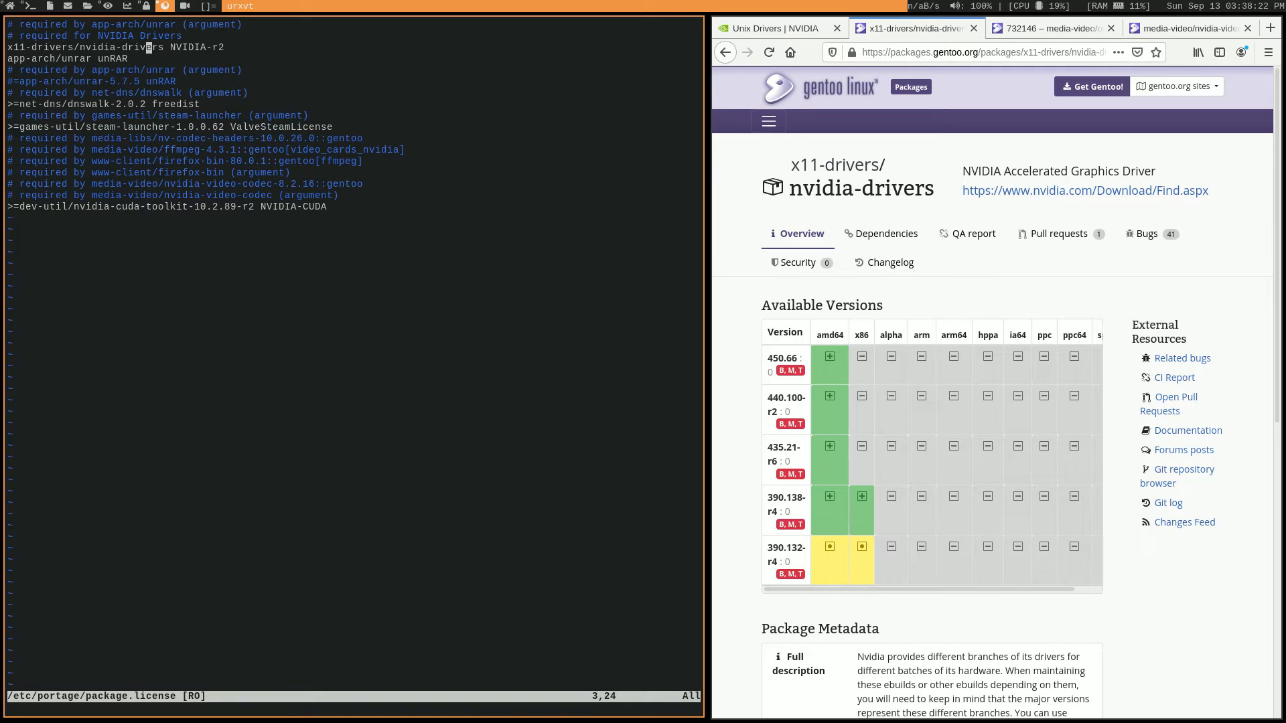
key(i)
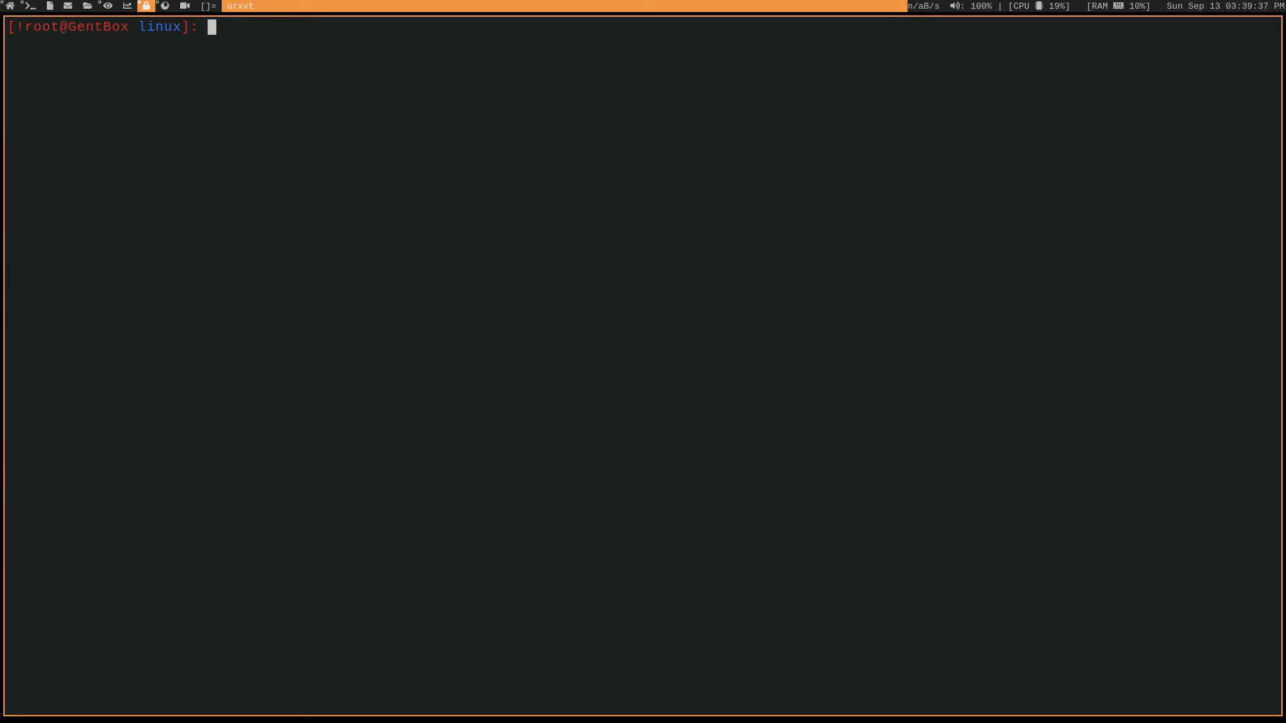
Exit root and run groups, retrying after a typo, to see wheel, audio and video
text(exit)
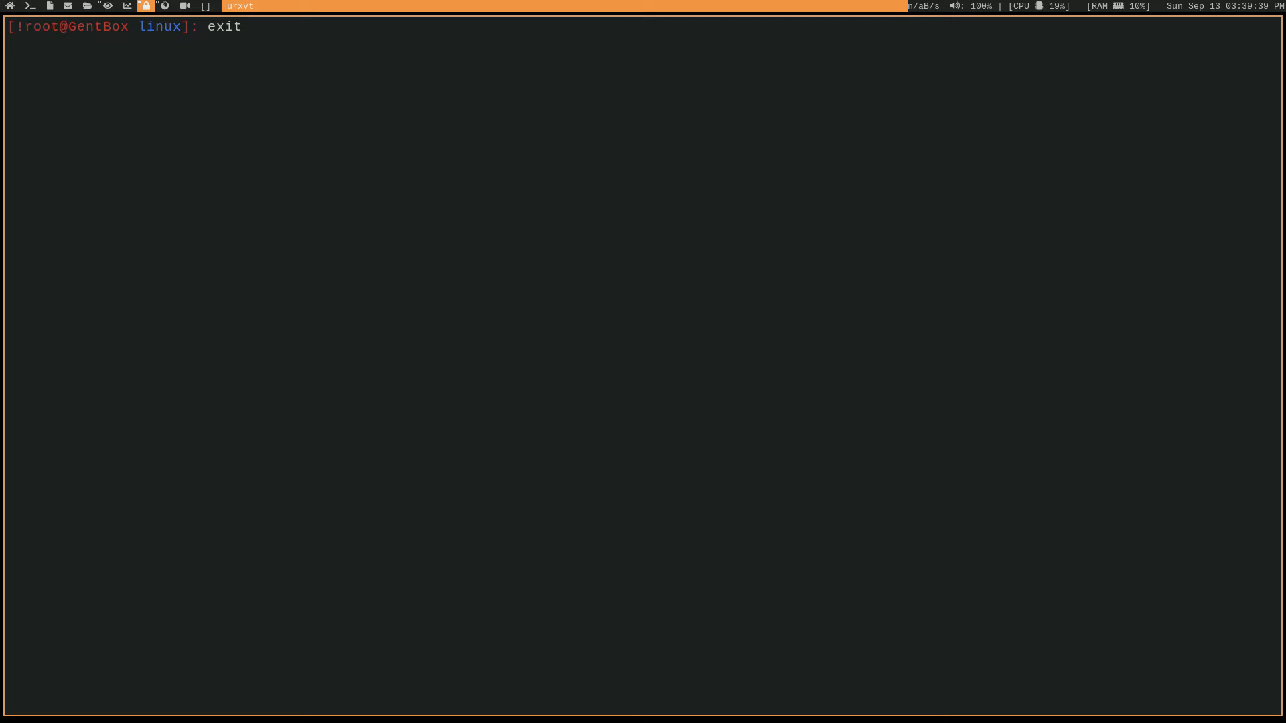
key(Return)
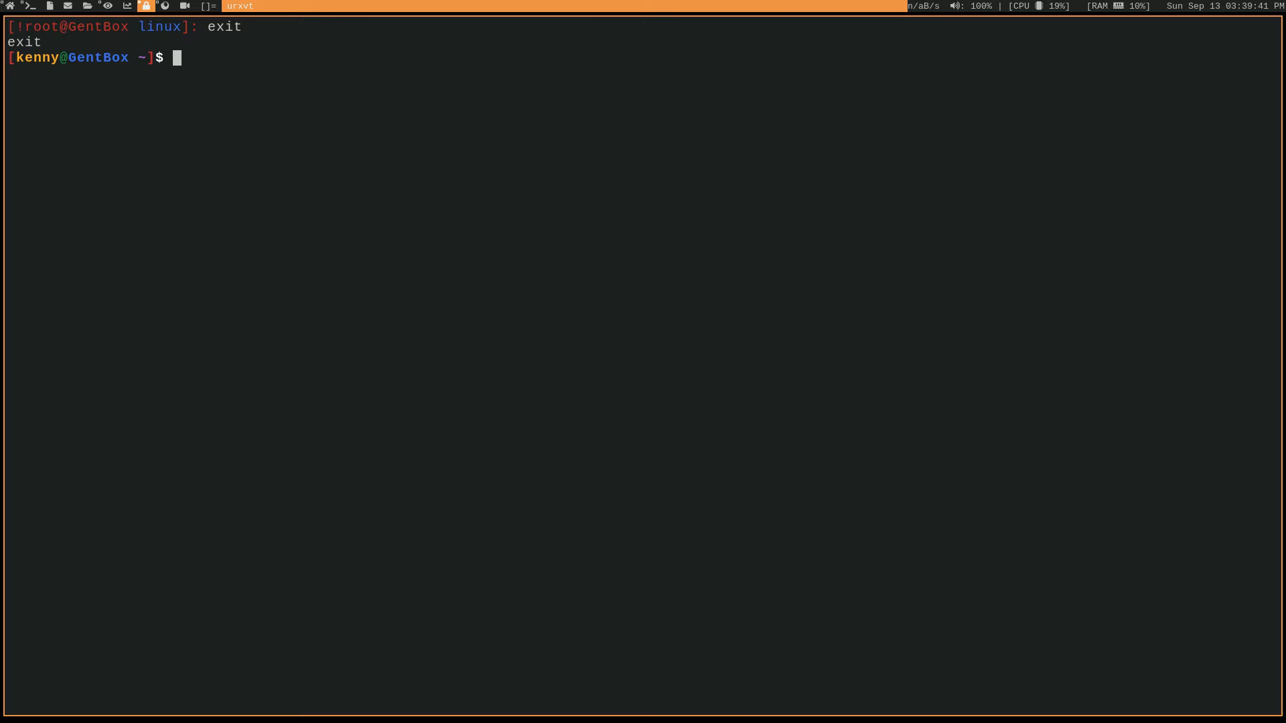
text(gropus)
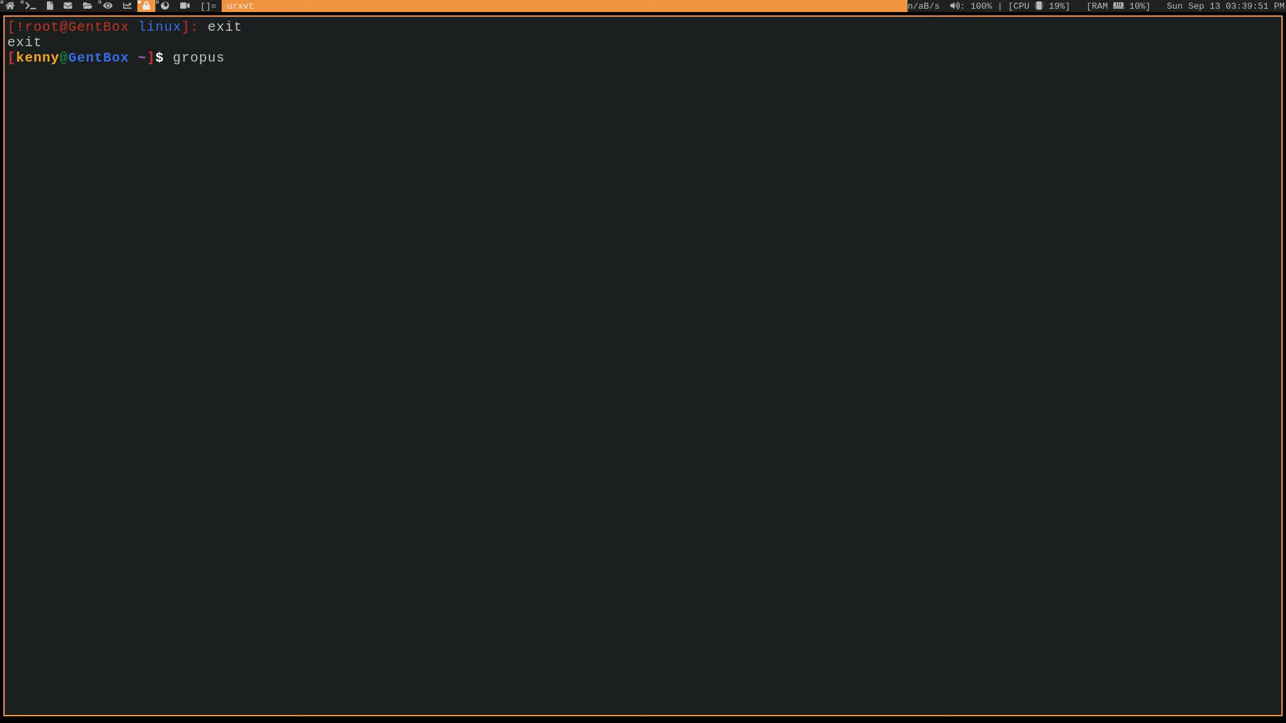
key(Return)
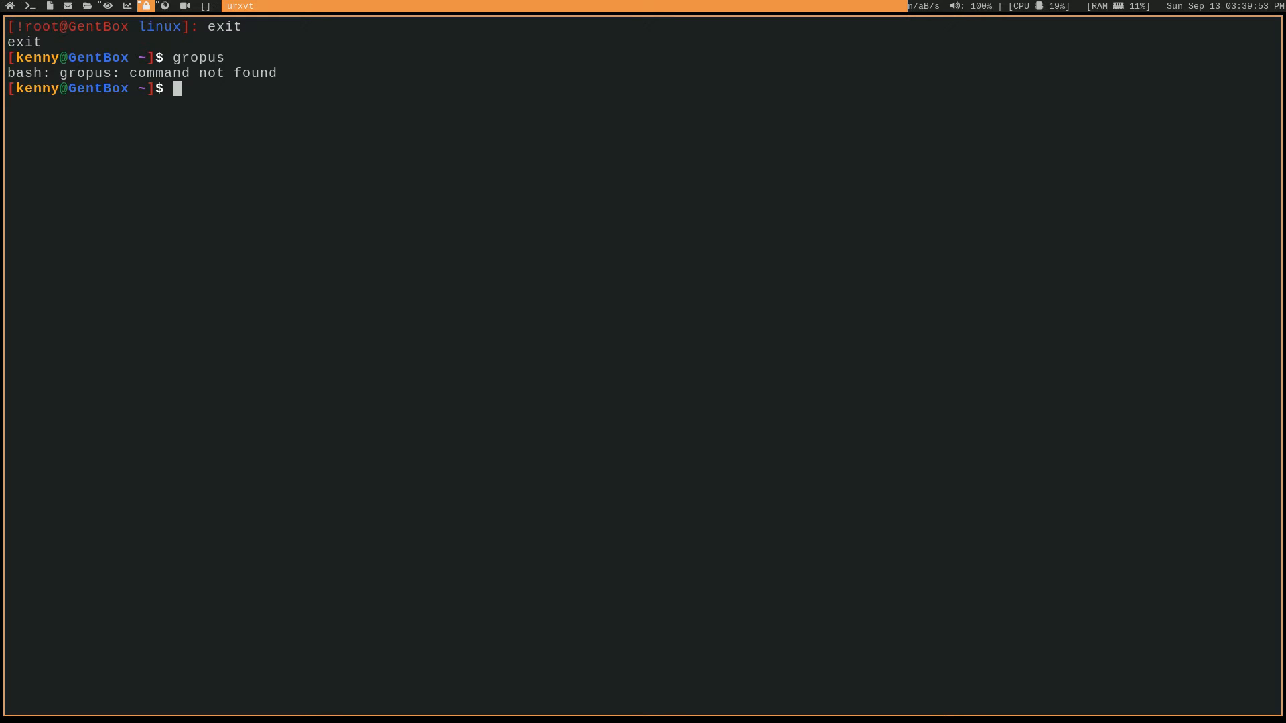
text(groups)
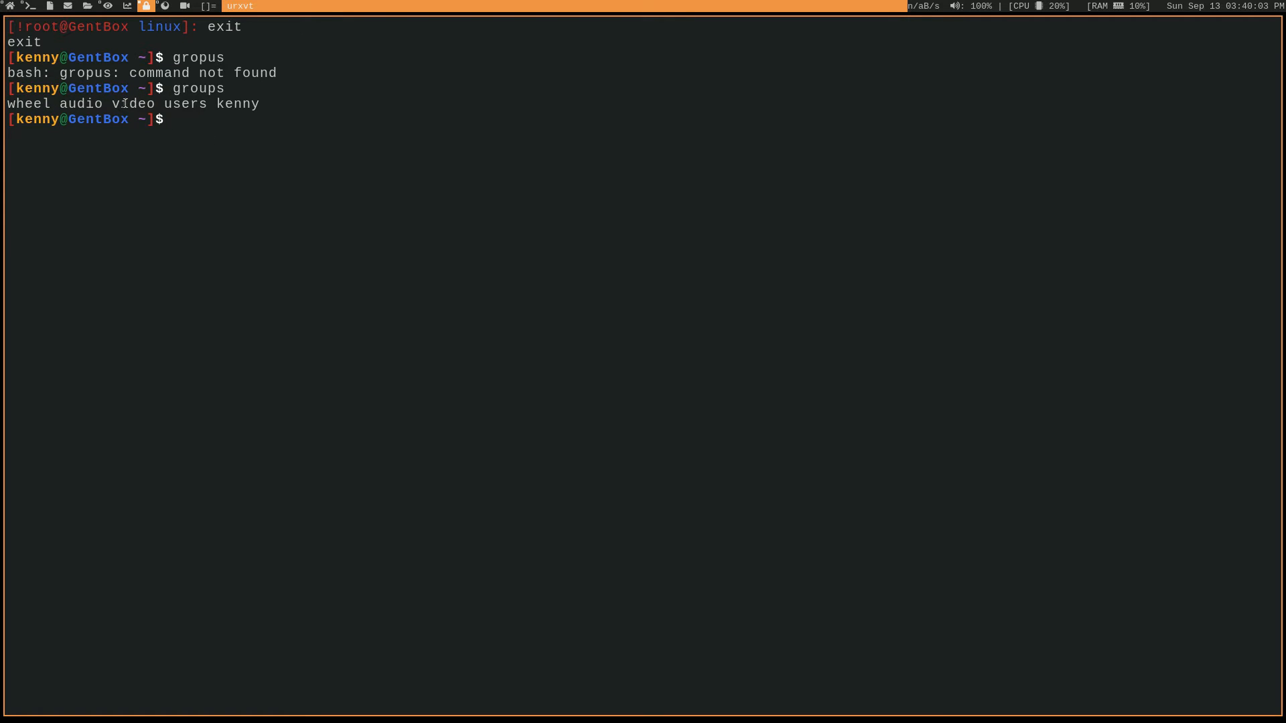
double_click(133, 103)
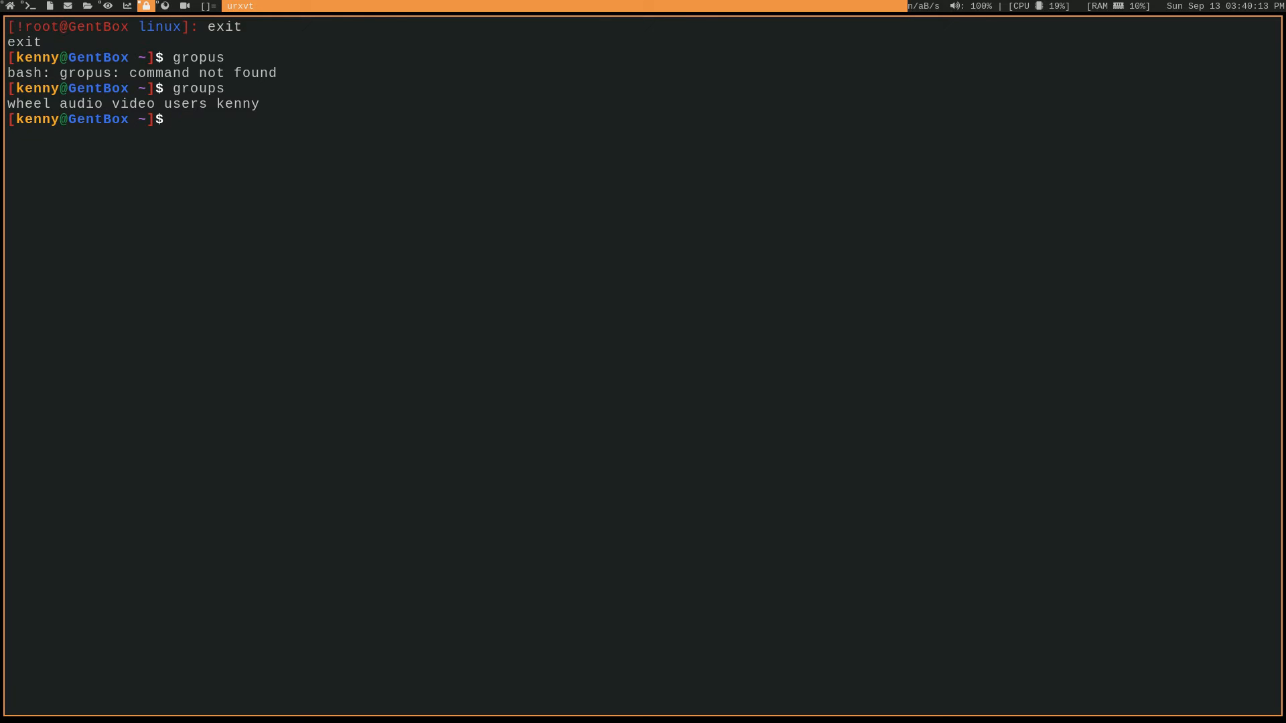
text(vim /etc/X)
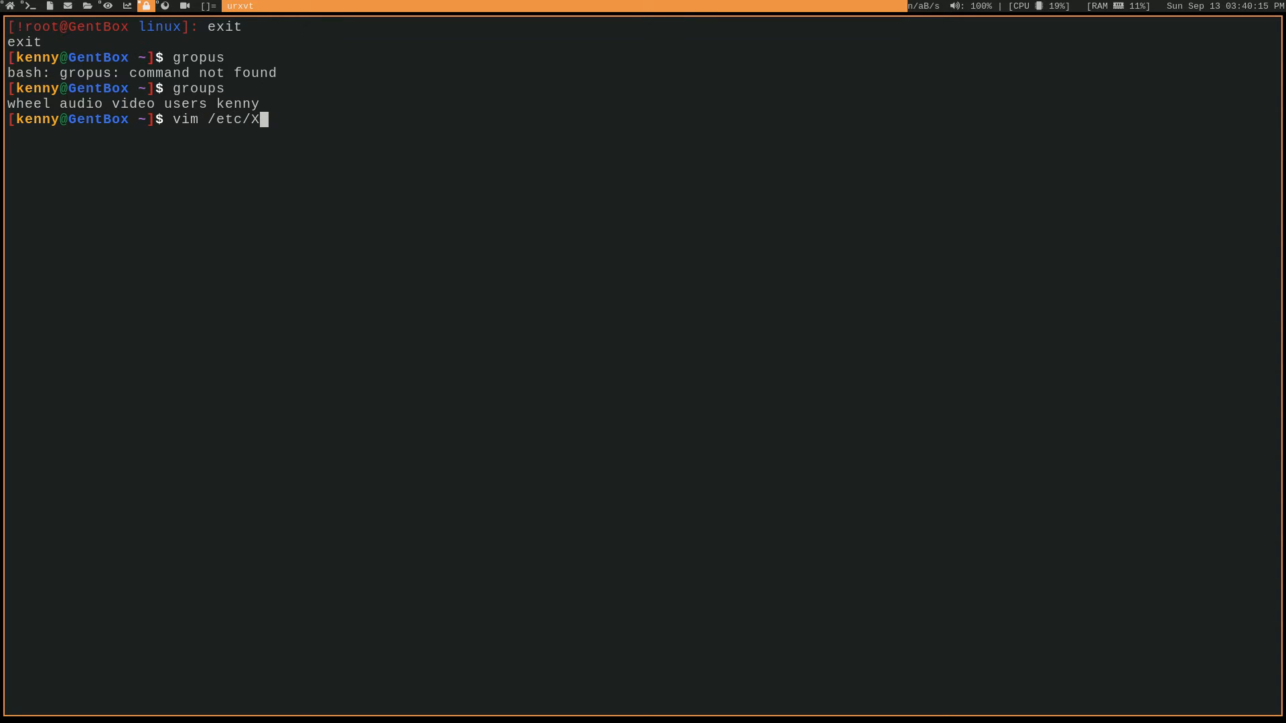
text(11/xorg.conf)
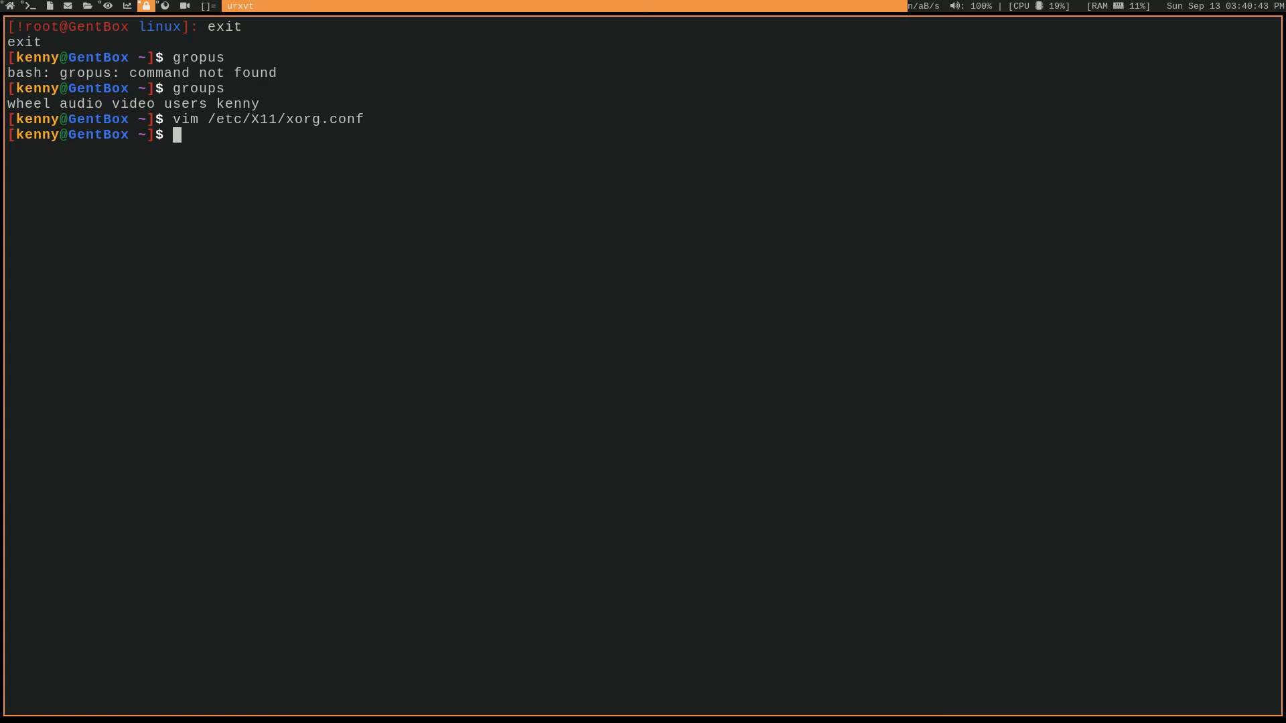
text(gl)
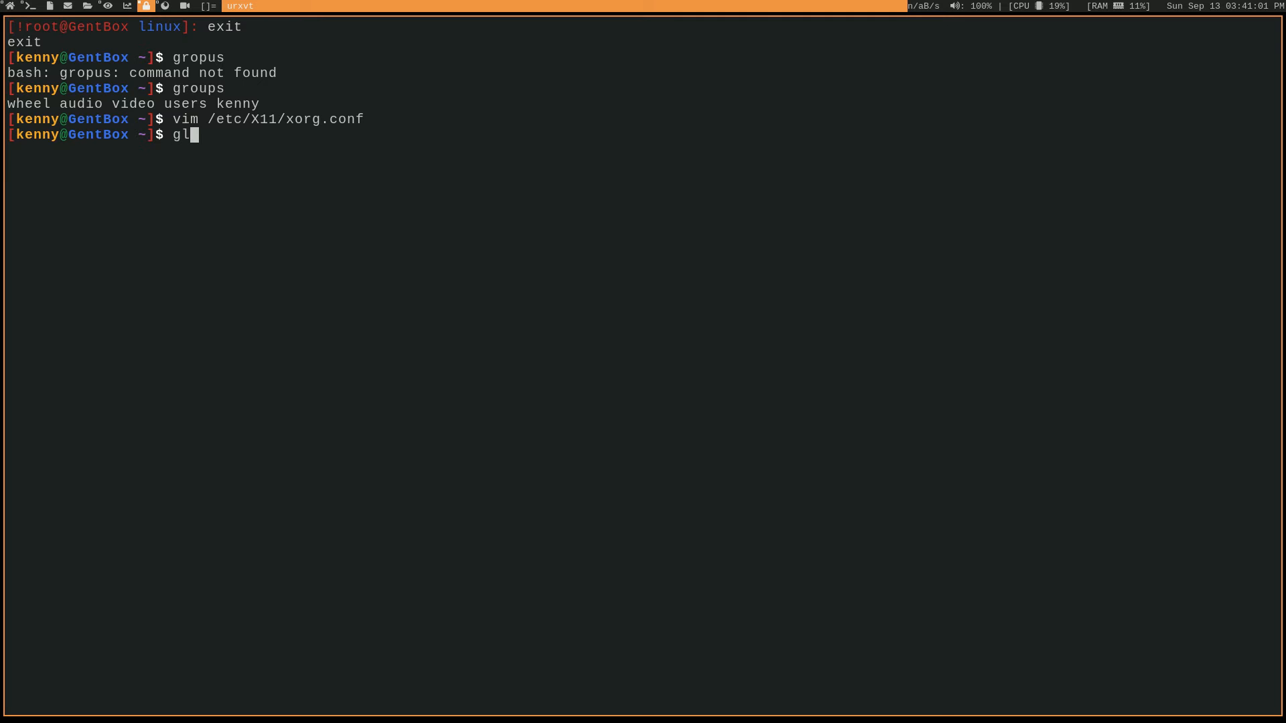
Run glxinfo | grep direct and nvidia-smi, showing direct rendering and driver 450.66
text(xinfo | grep)
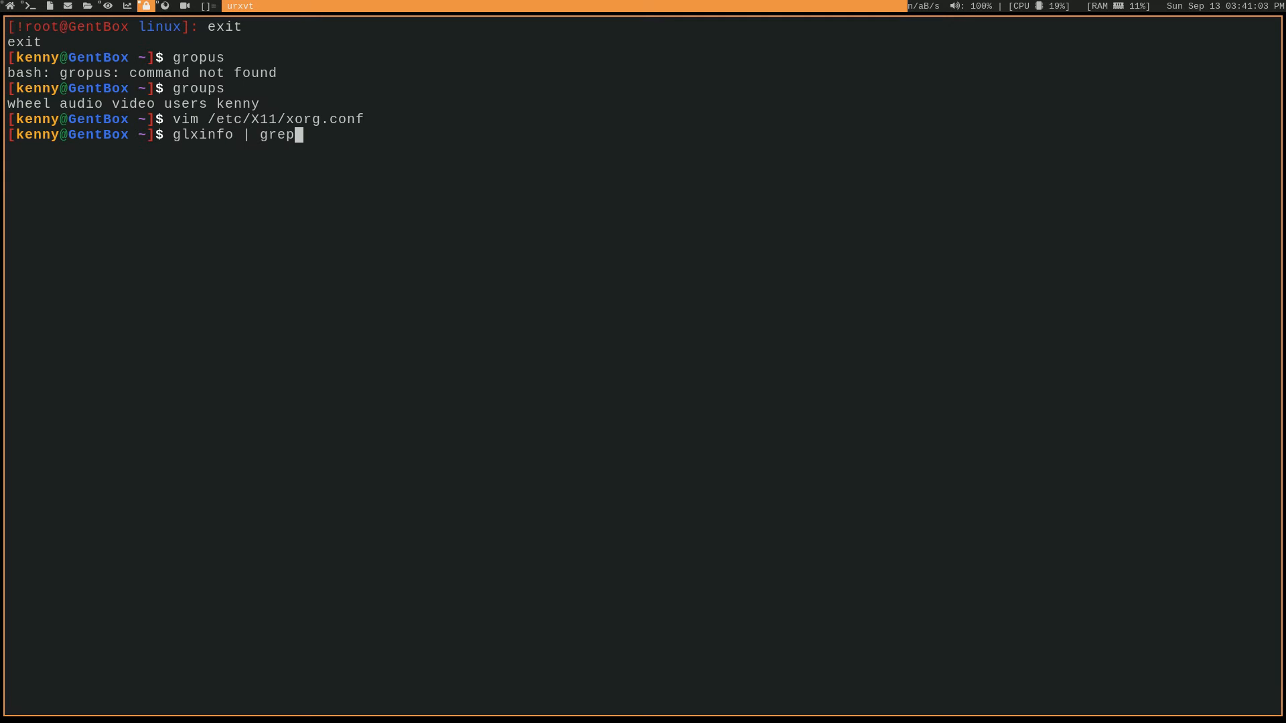
text(direct)
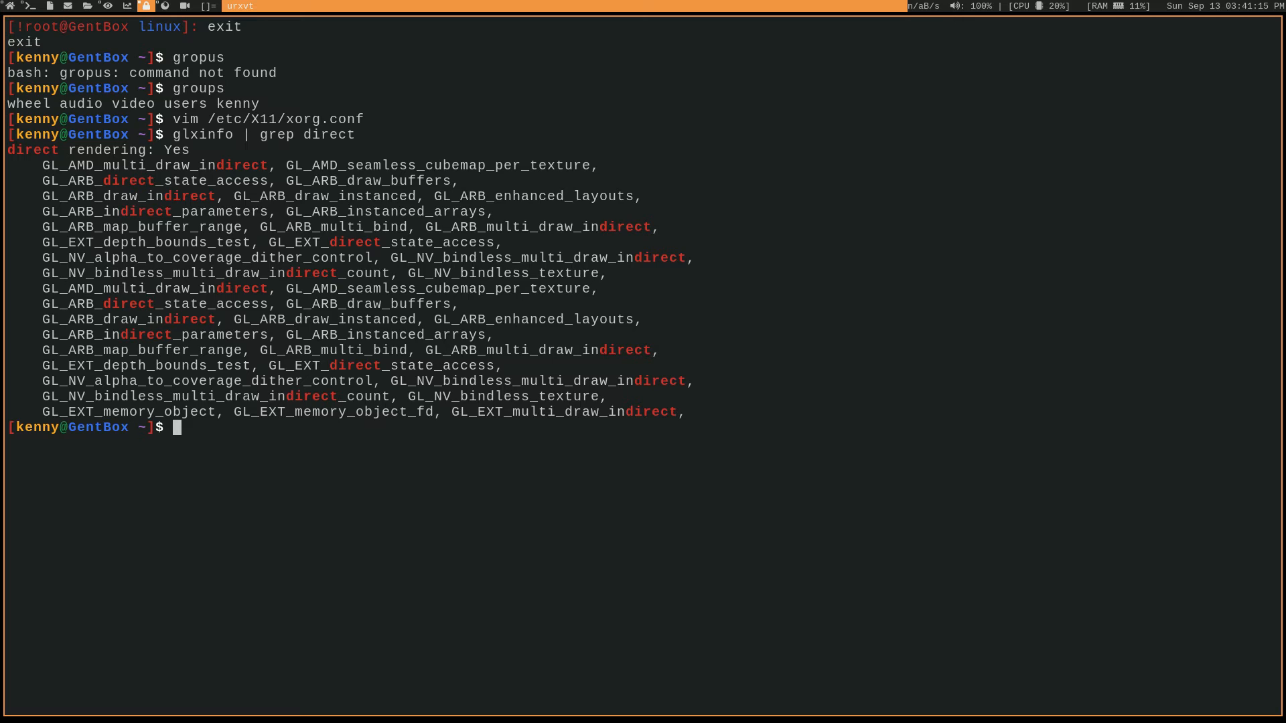
text(NVIDIA_SMI)
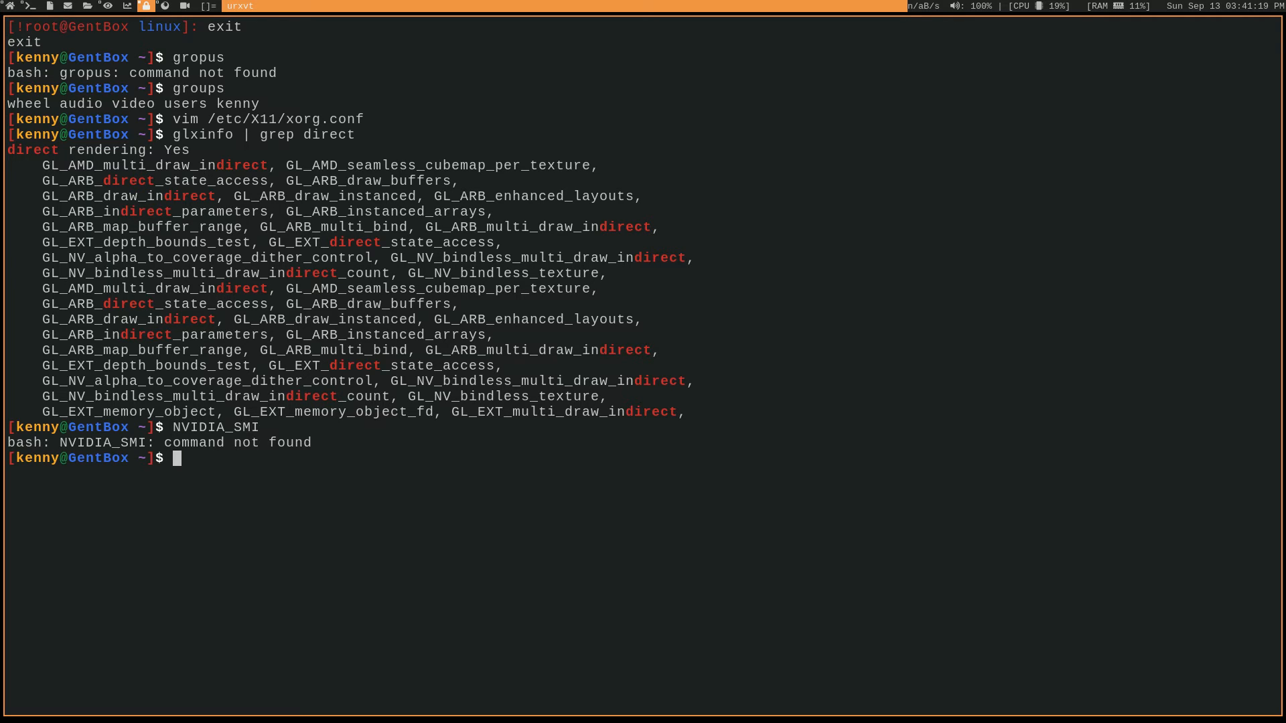
text(nvidia-smi)
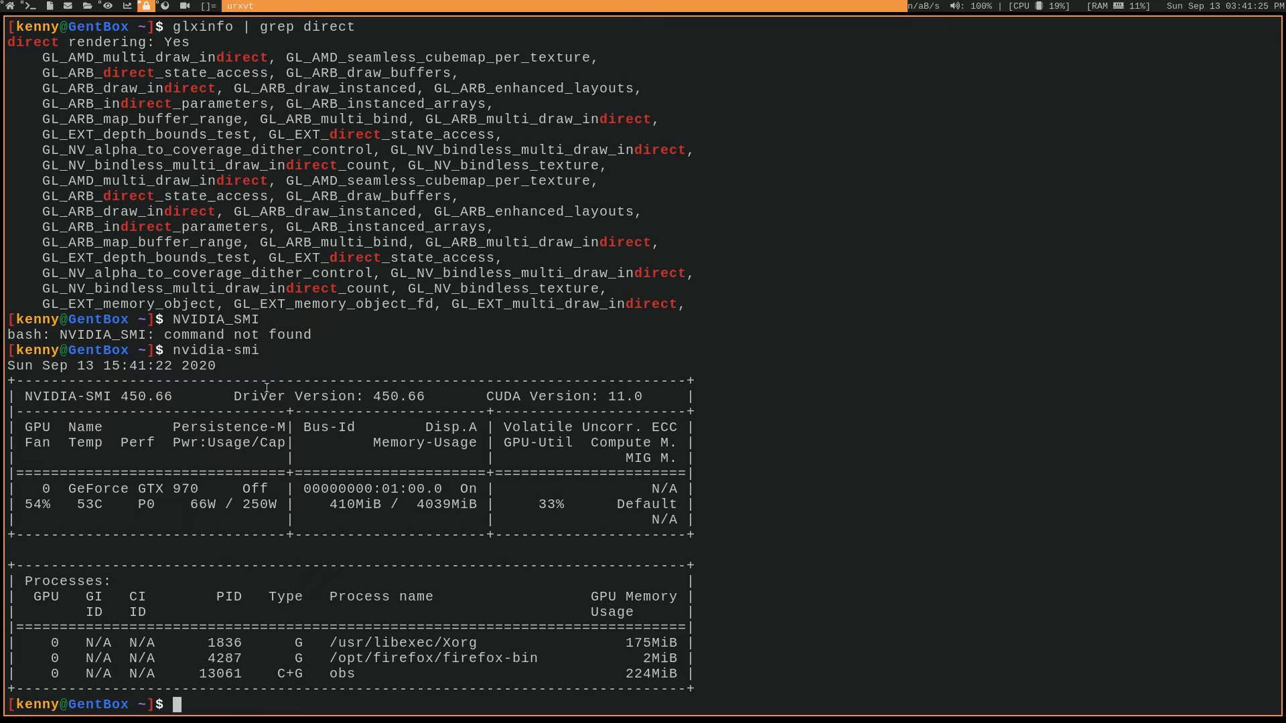
mouse_move(212, 421)
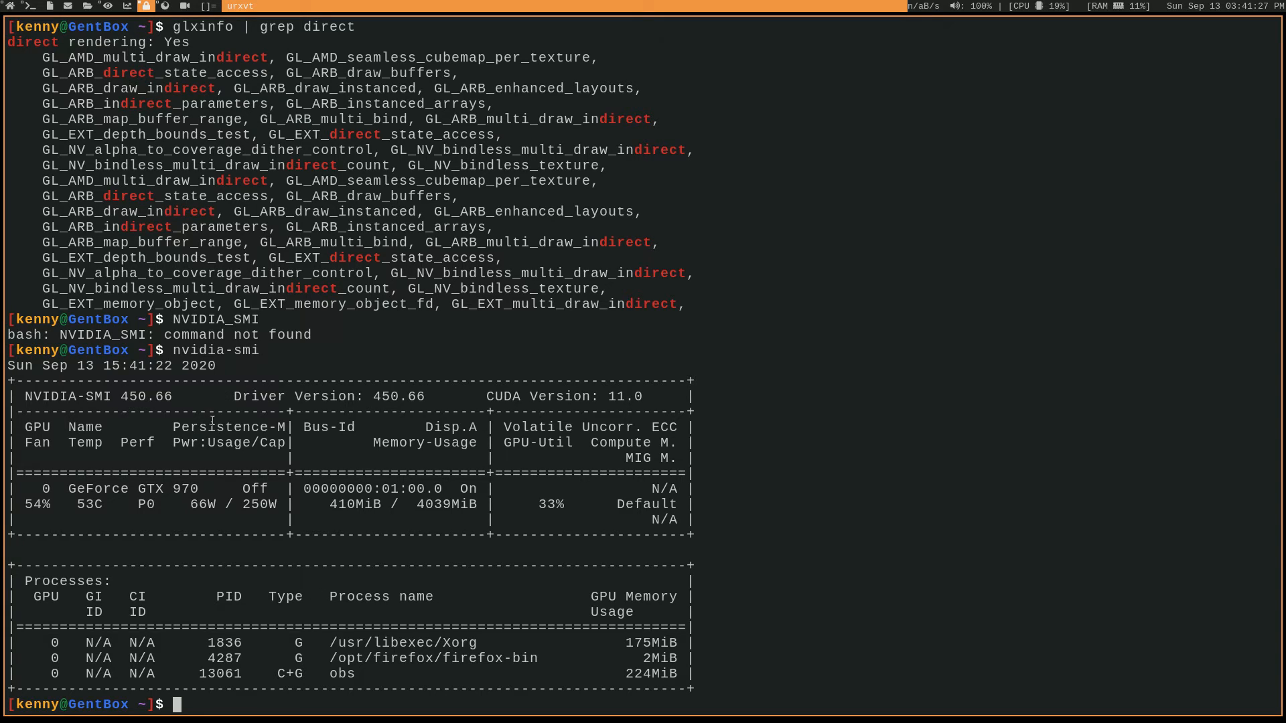
mouse_move(482, 554)
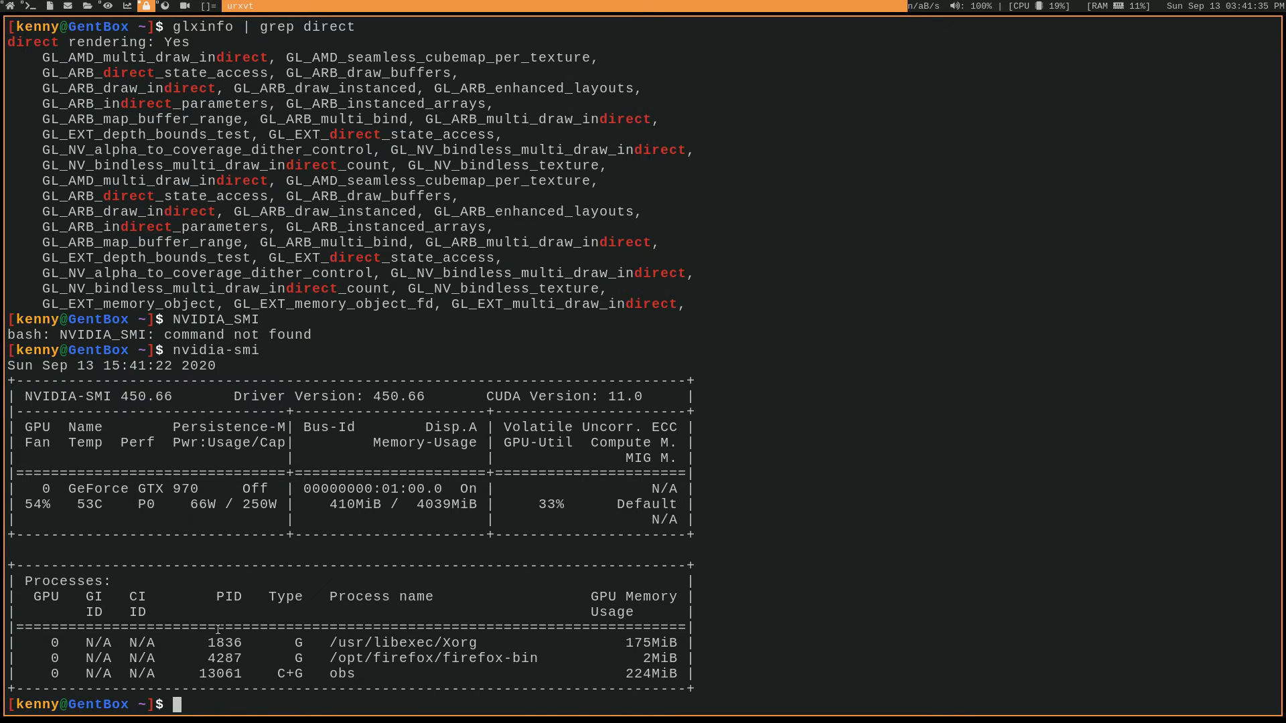
mouse_move(475, 687)
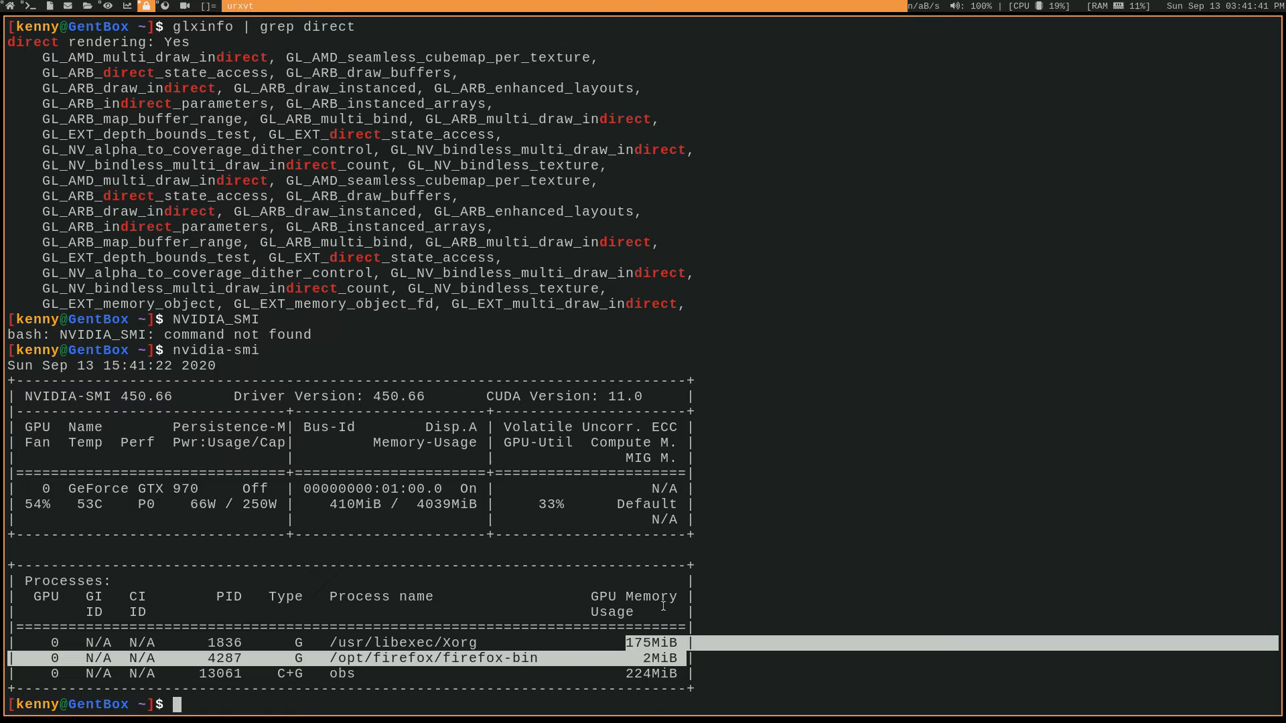
mouse_move(697, 539)
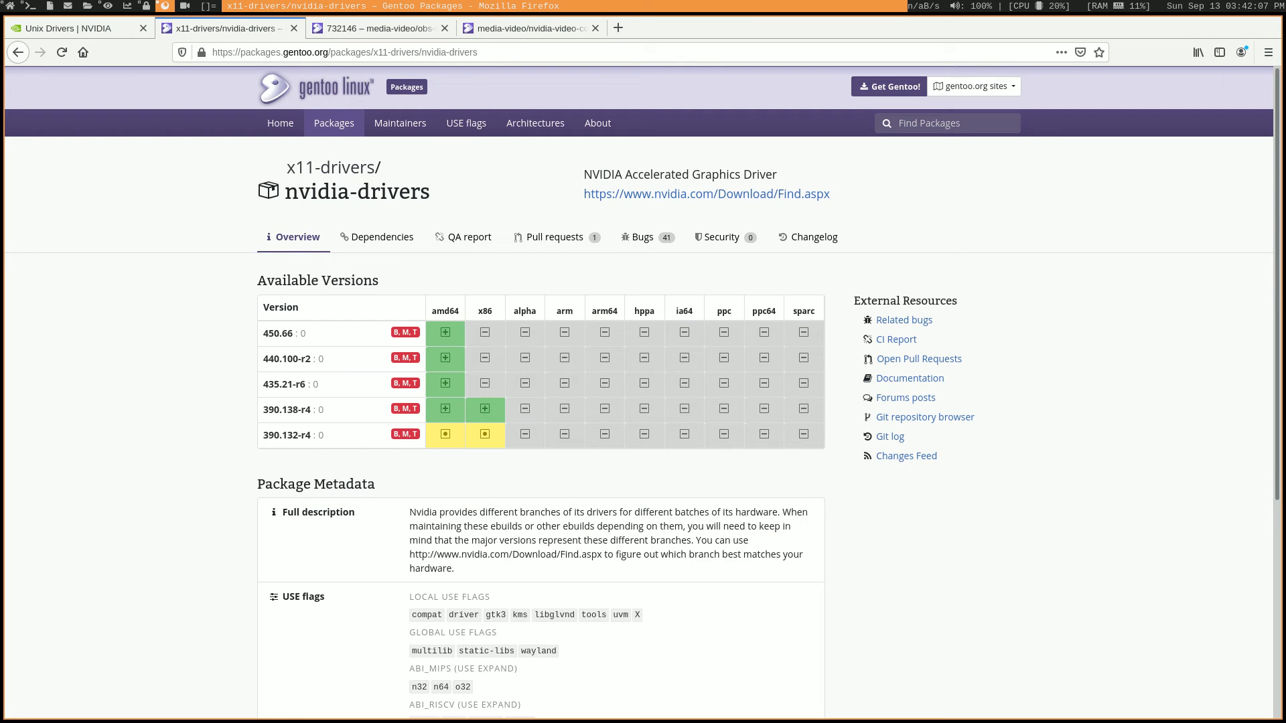
View Gentoo bug 732146 on obs-studio NVENC, then the media-video/nvidia-video-codec page
click(376, 28)
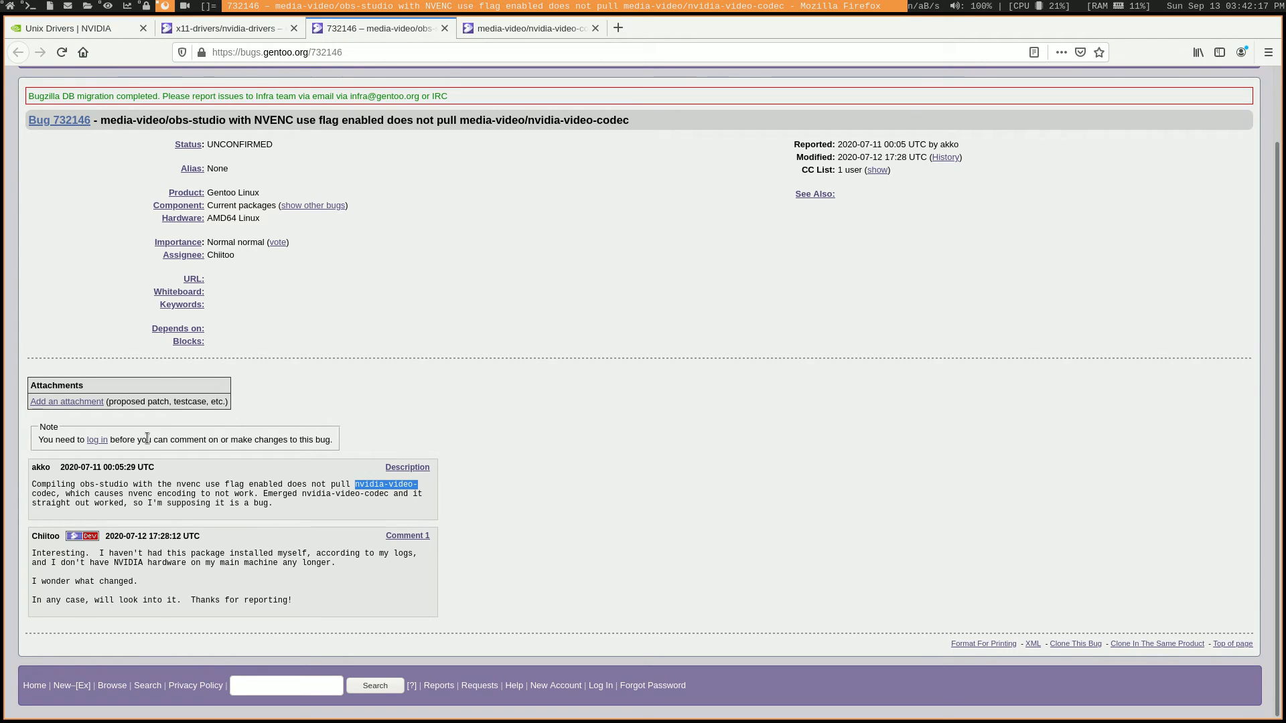
mouse_move(424, 223)
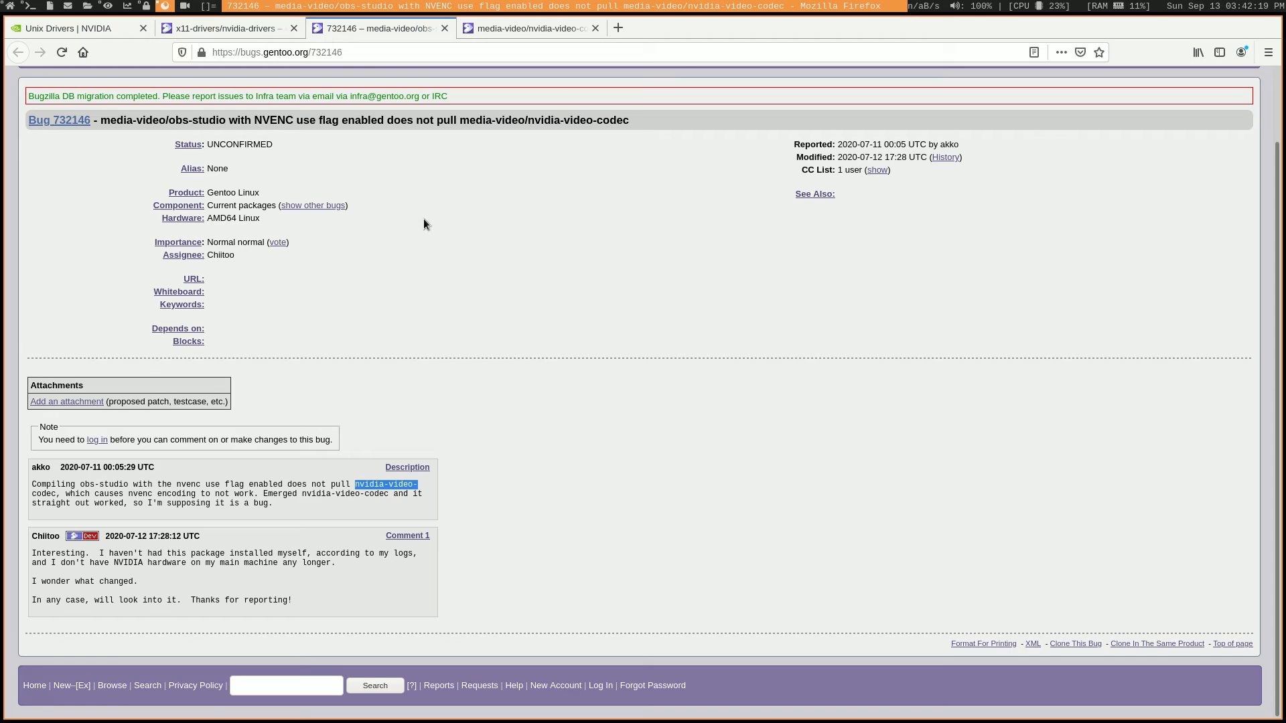
click(526, 27)
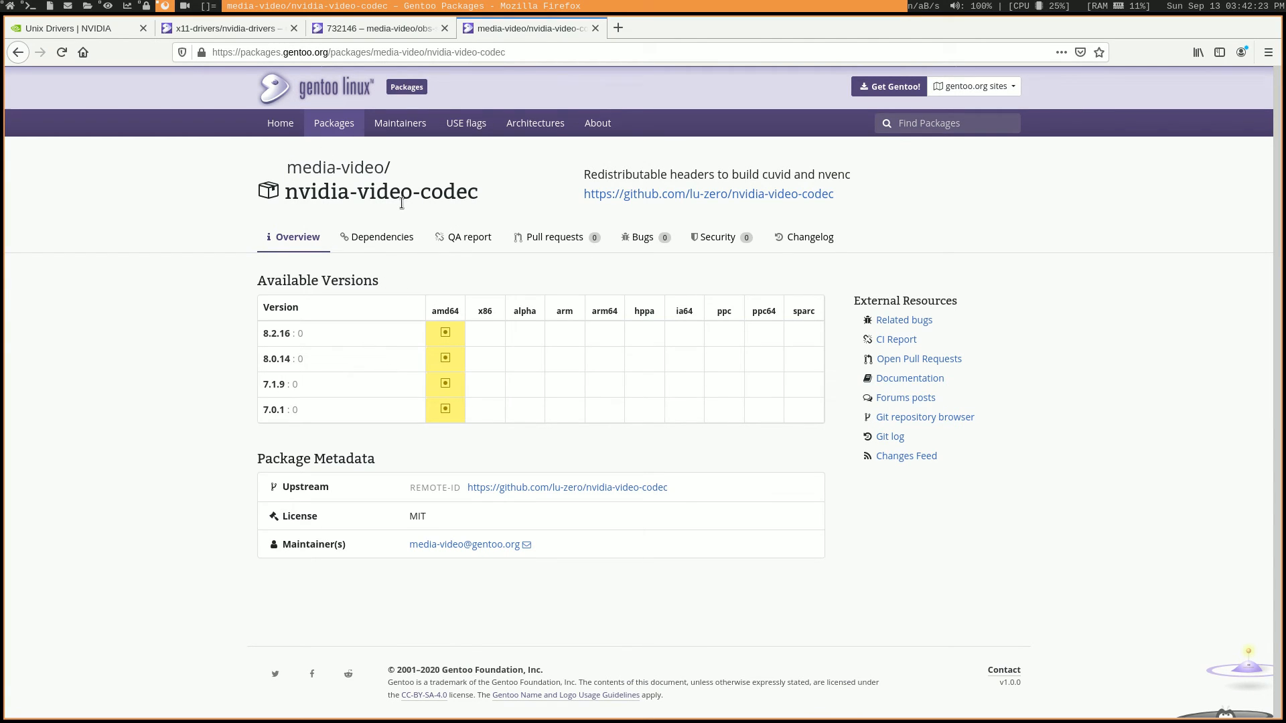
mouse_move(365, 287)
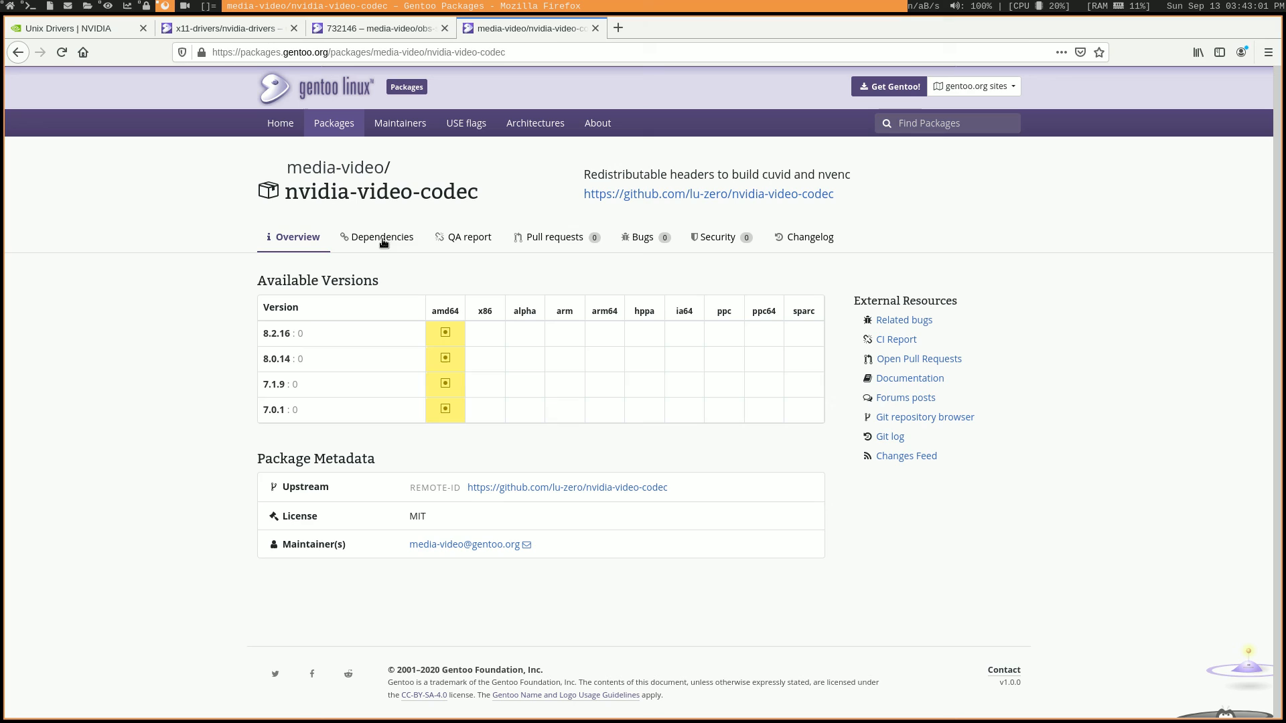
mouse_move(449, 227)
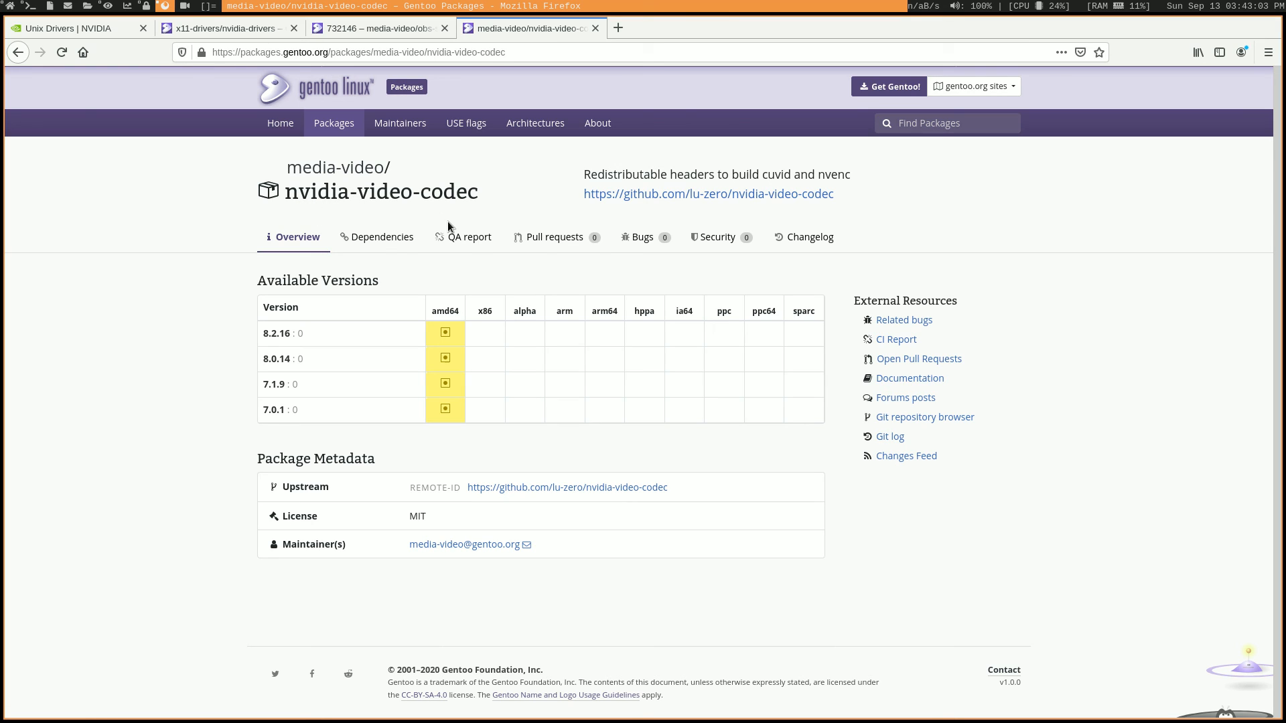
mouse_move(653, 178)
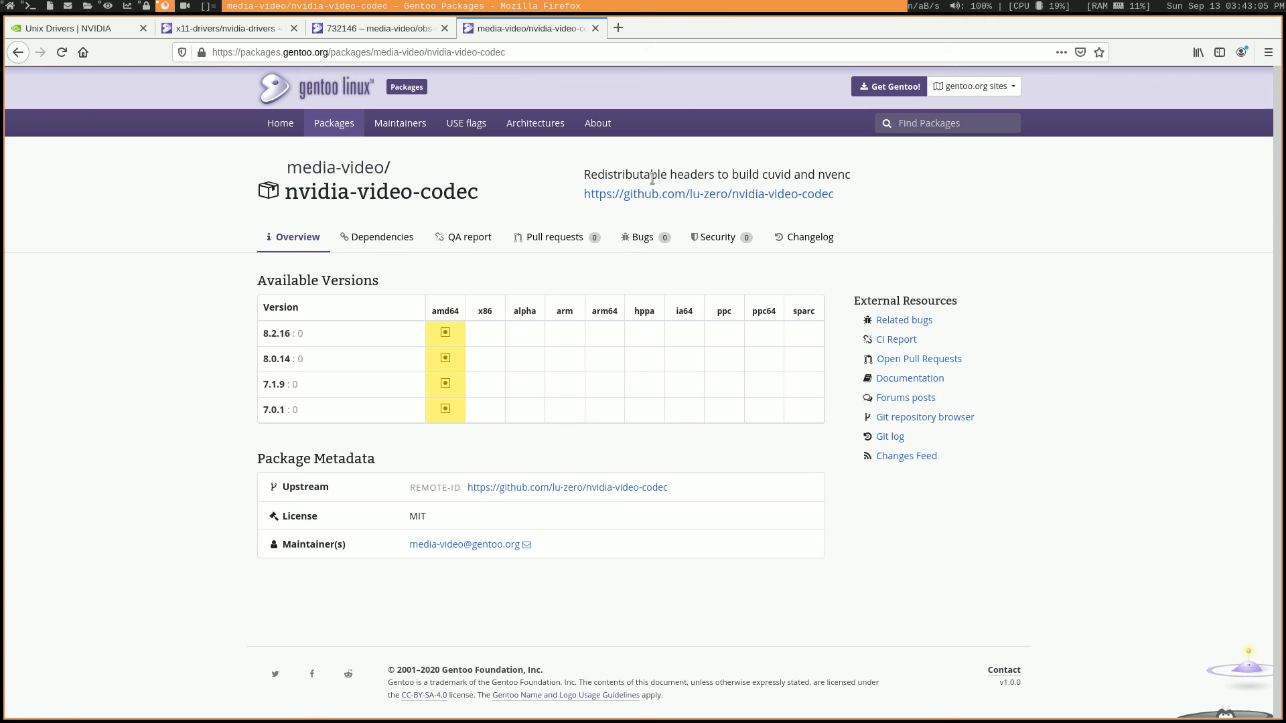
mouse_move(468, 237)
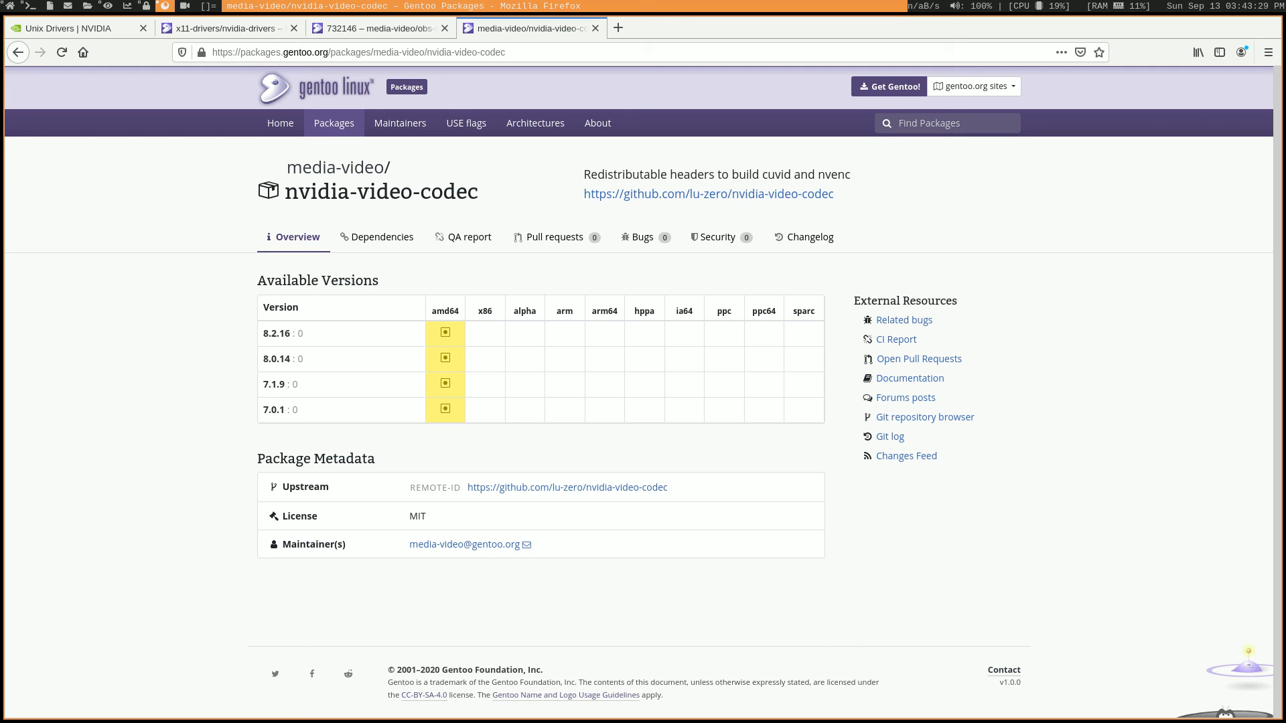
mouse_move(488, 193)
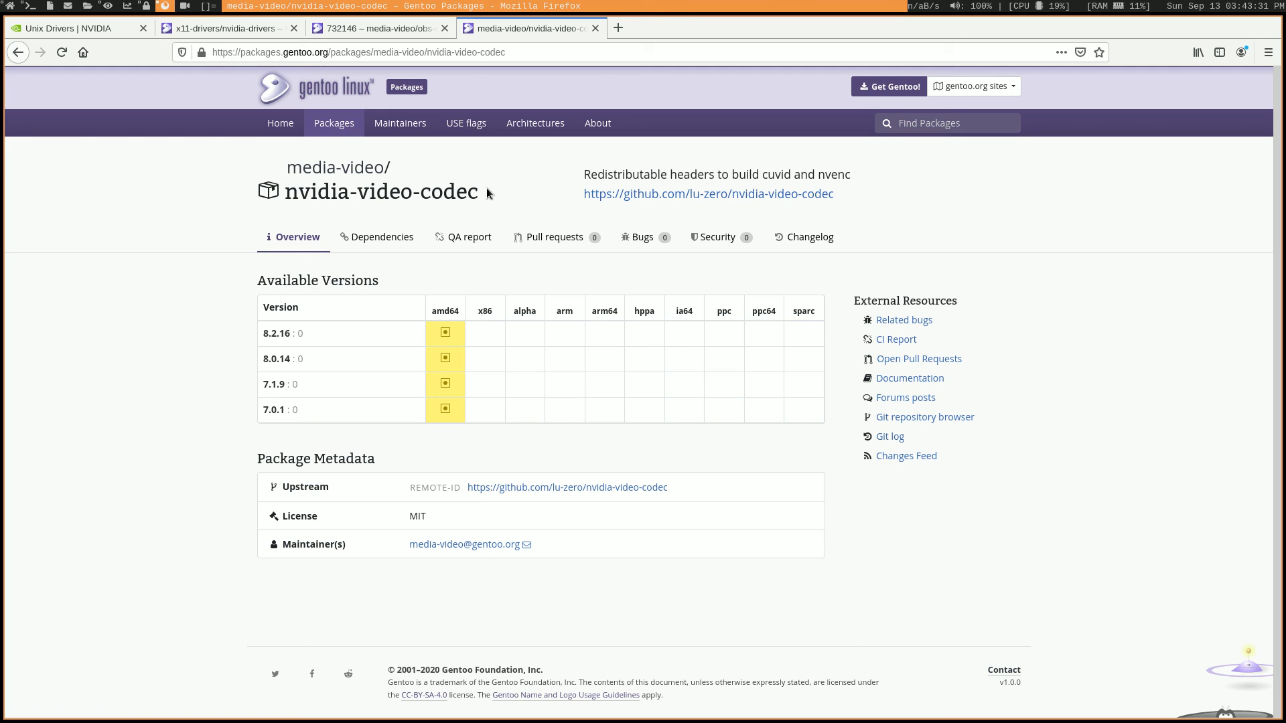